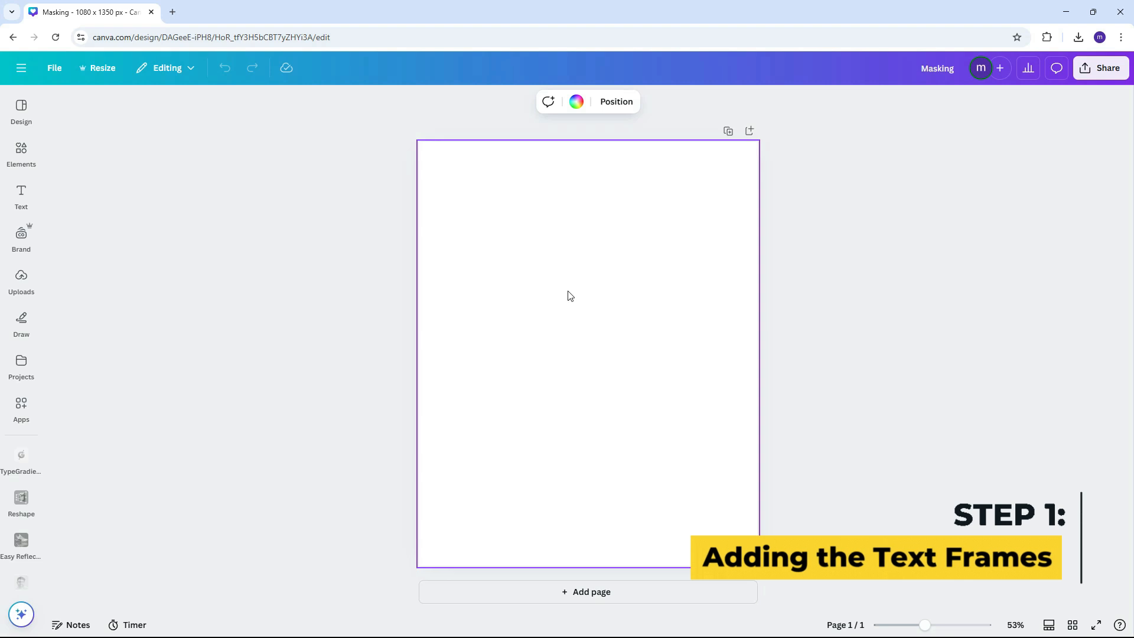
Add a sky-and-grass letter K frame and shrink it toward the upper left
click(22, 153)
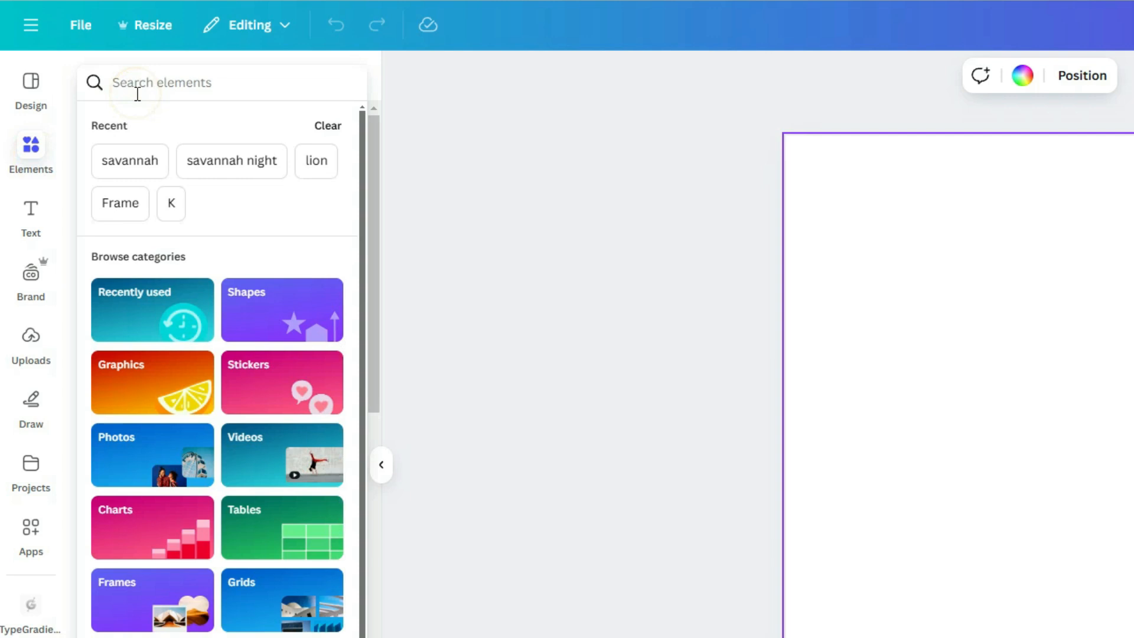
text(K)
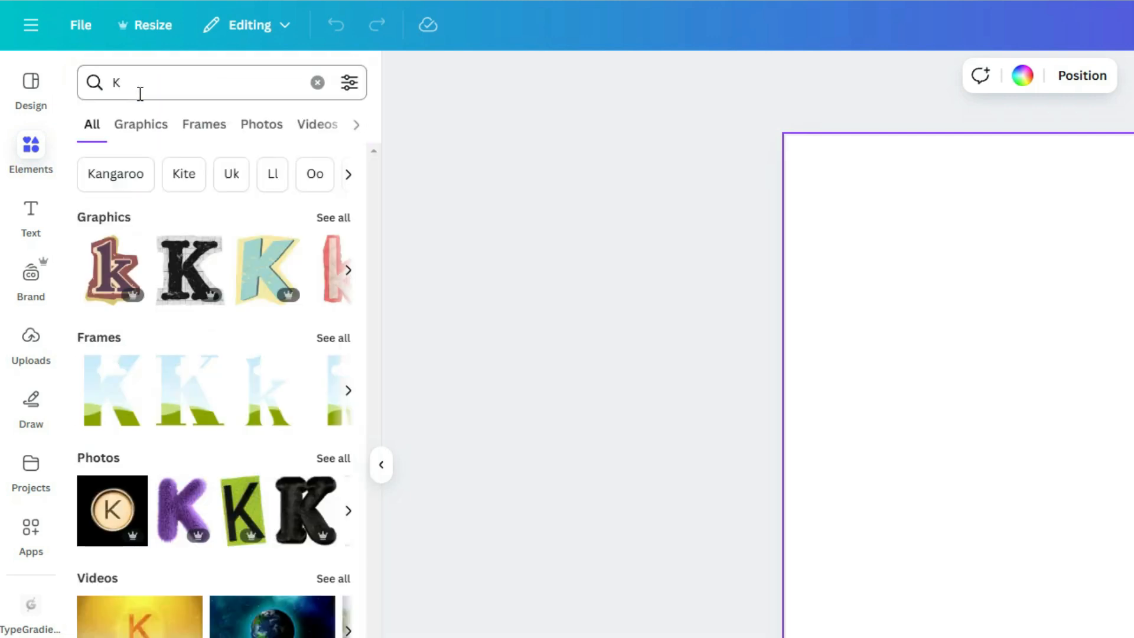
click(203, 123)
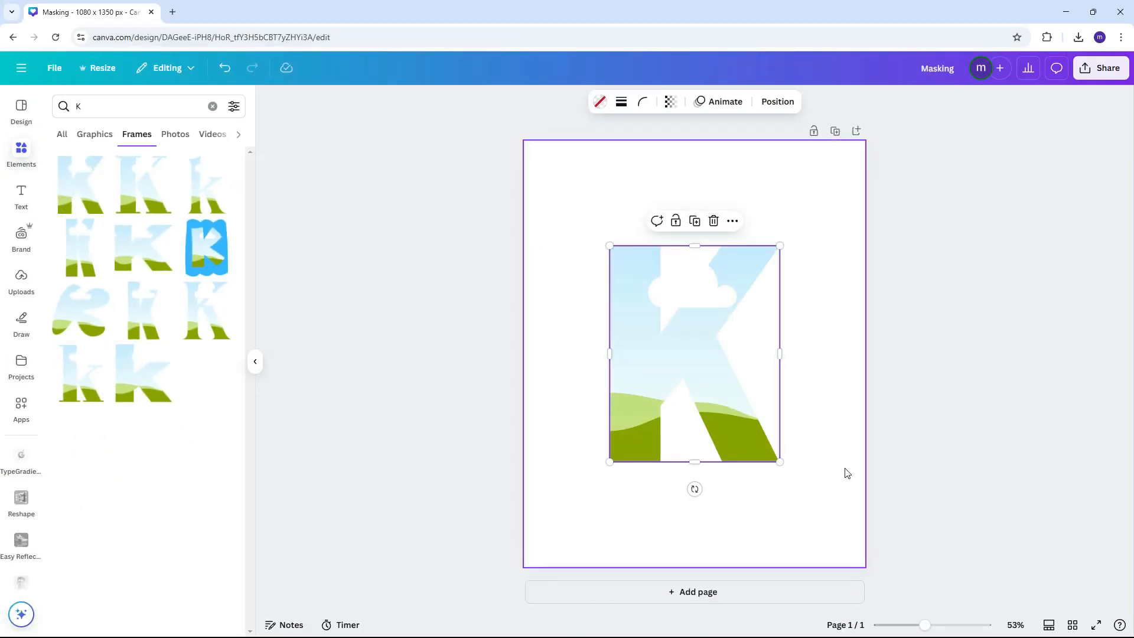
drag(779, 460, 658, 307)
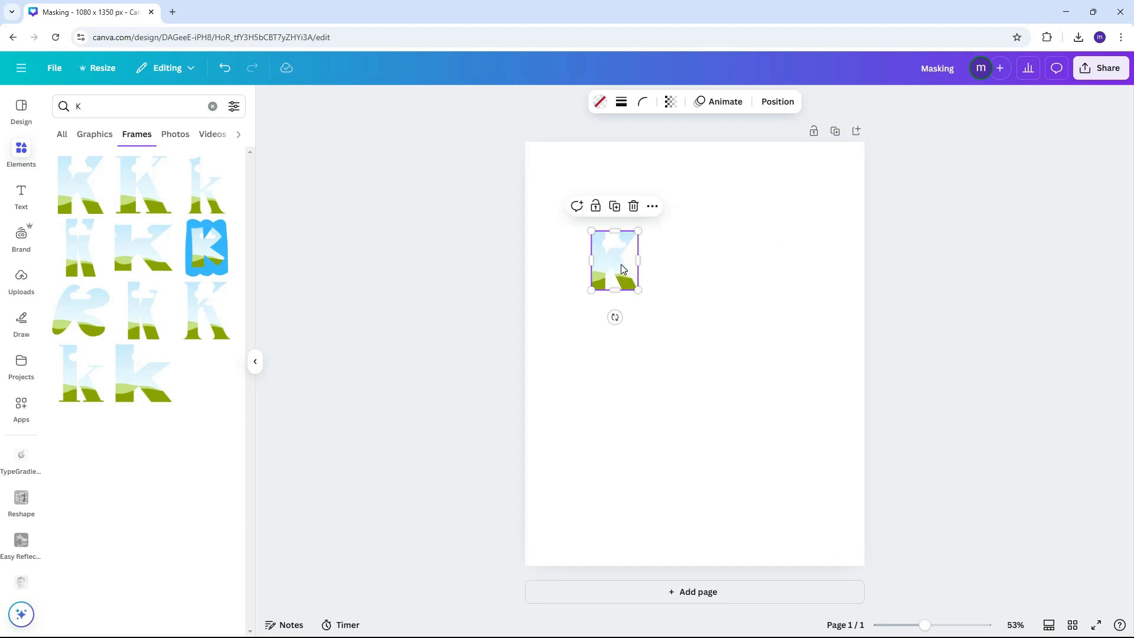
Add small I, N and G letter frames in a row beside the K
click(130, 106)
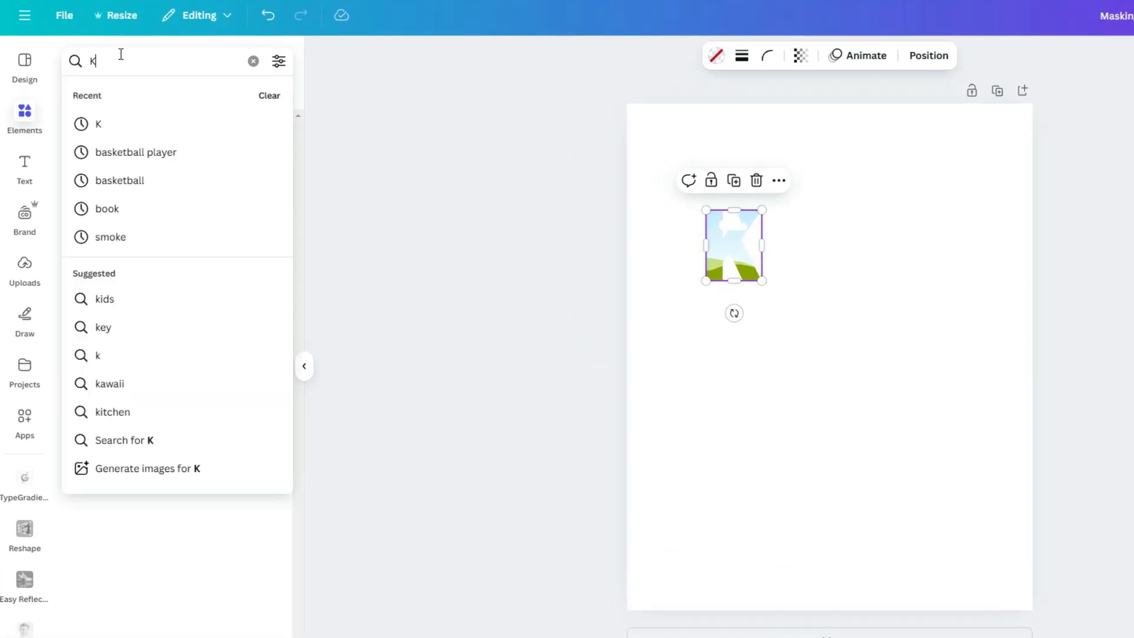
text(l)
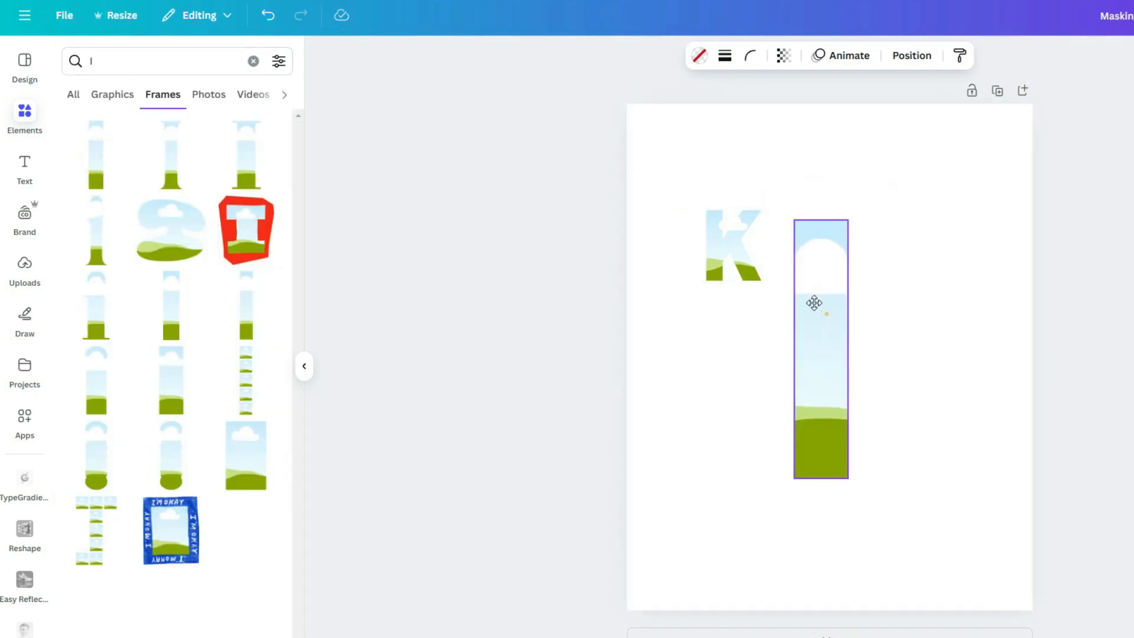
drag(850, 481, 781, 312)
text(N)
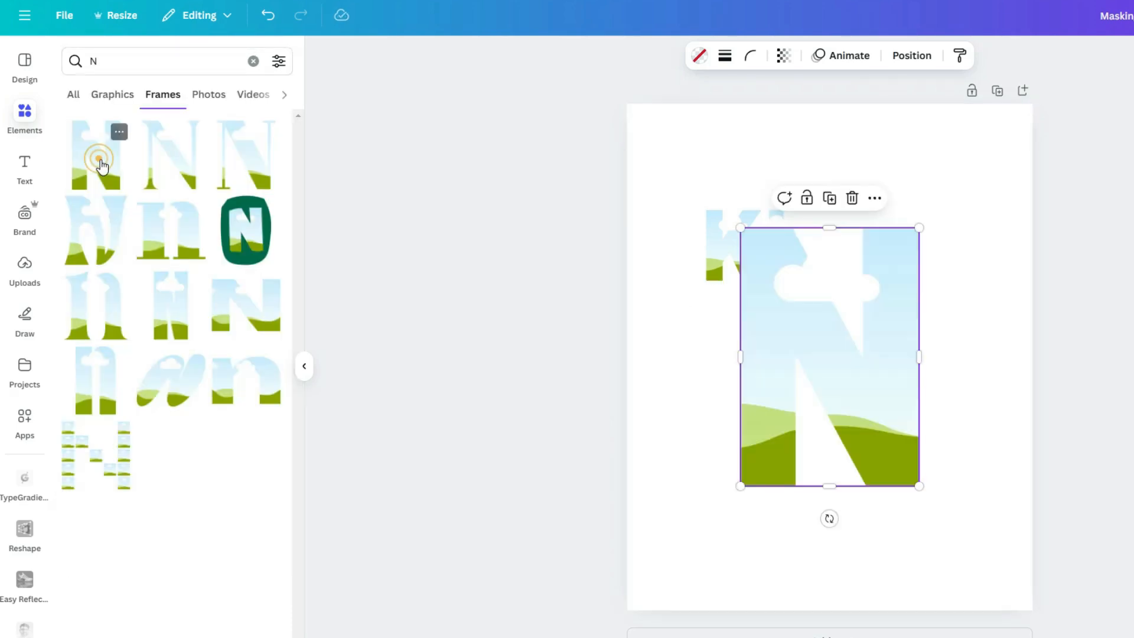
click(112, 61)
text(G)
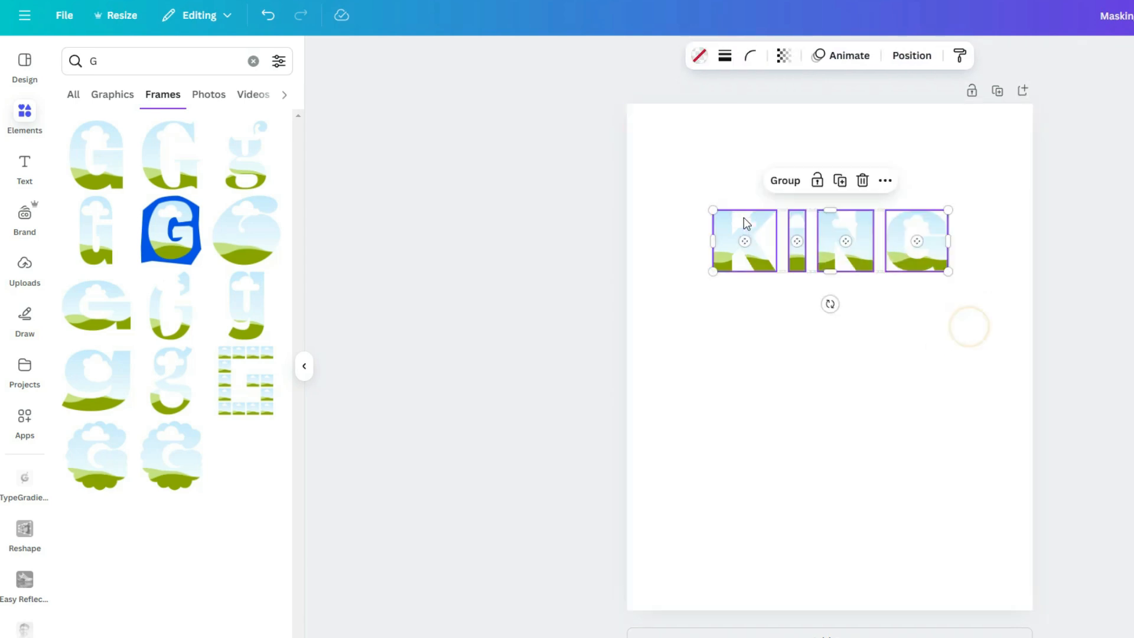
click(912, 55)
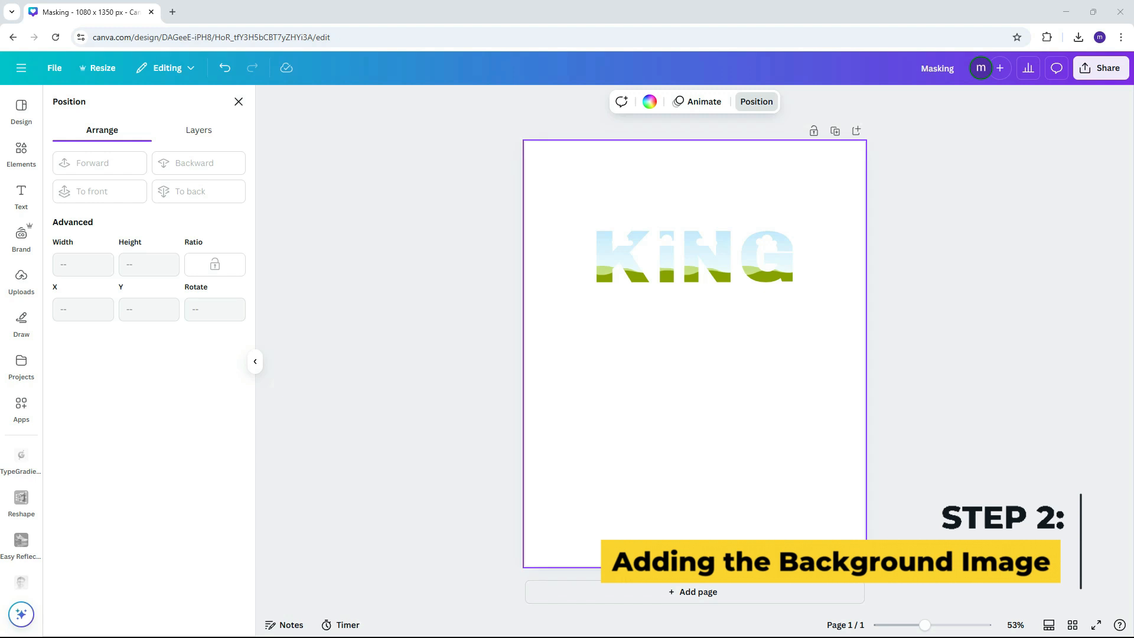
Add a square sky-and-grass frame and turn it into three matching tall bars under KING
click(22, 154)
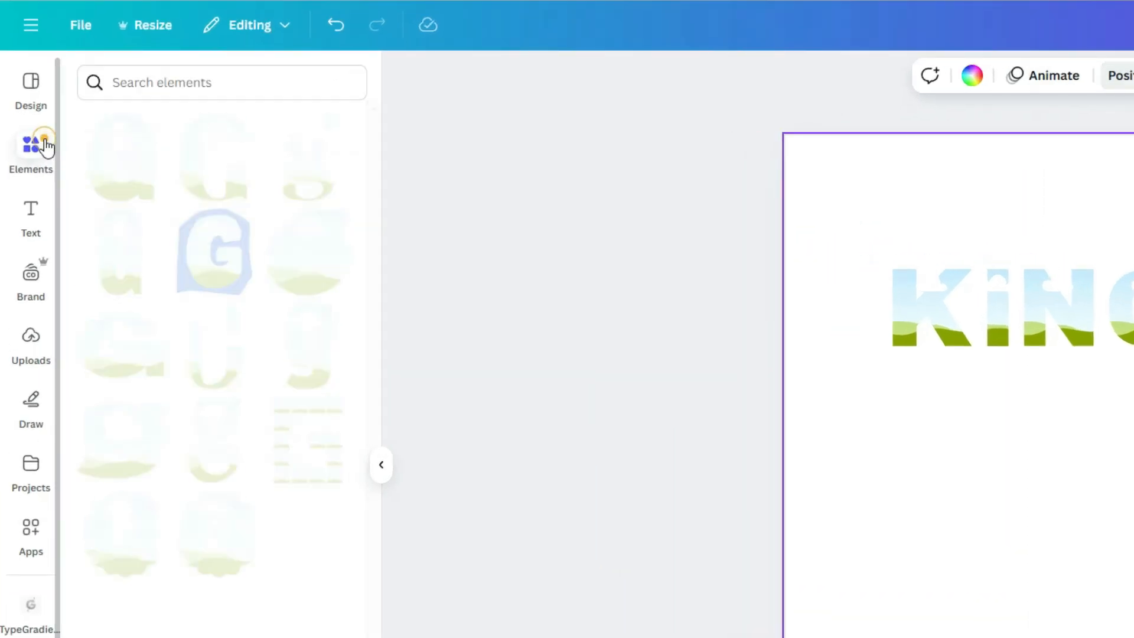
text(Frame)
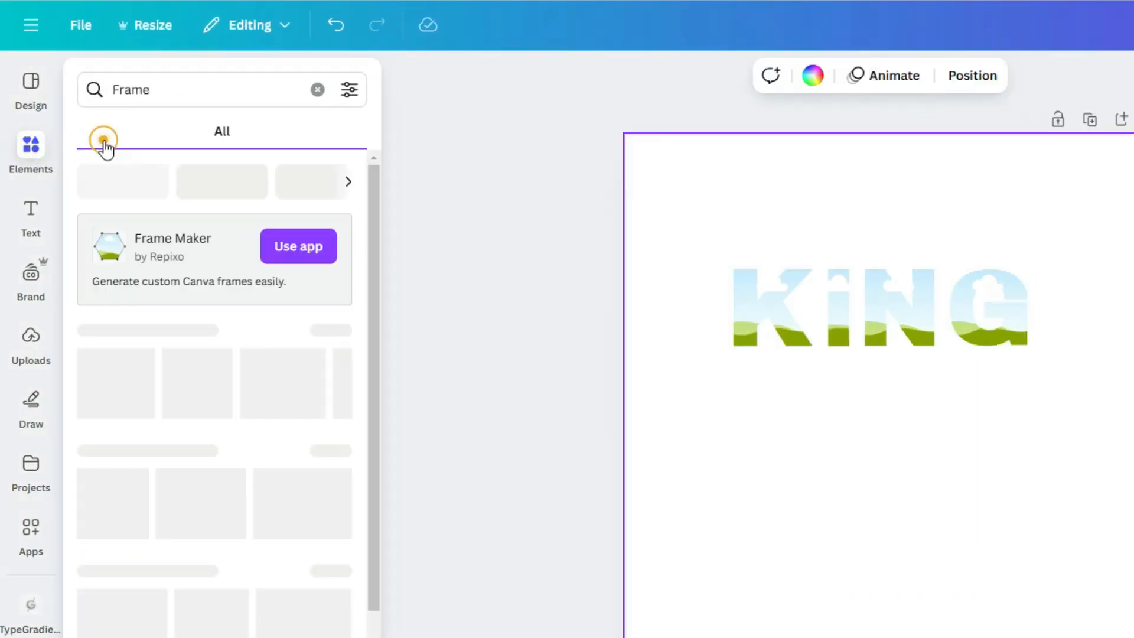
click(103, 140)
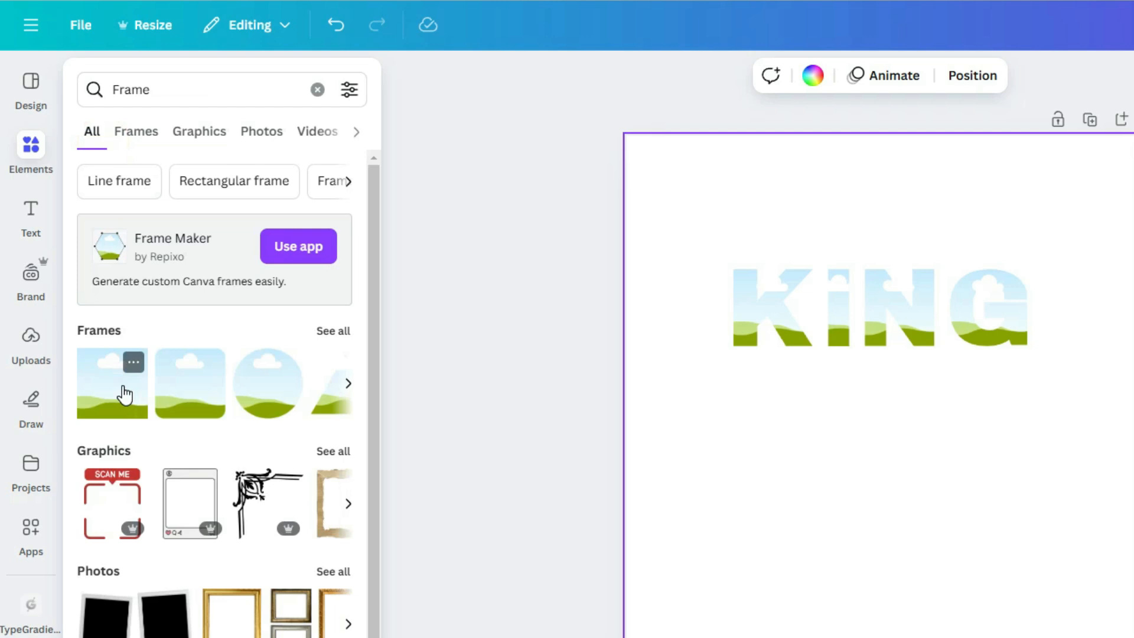
click(112, 383)
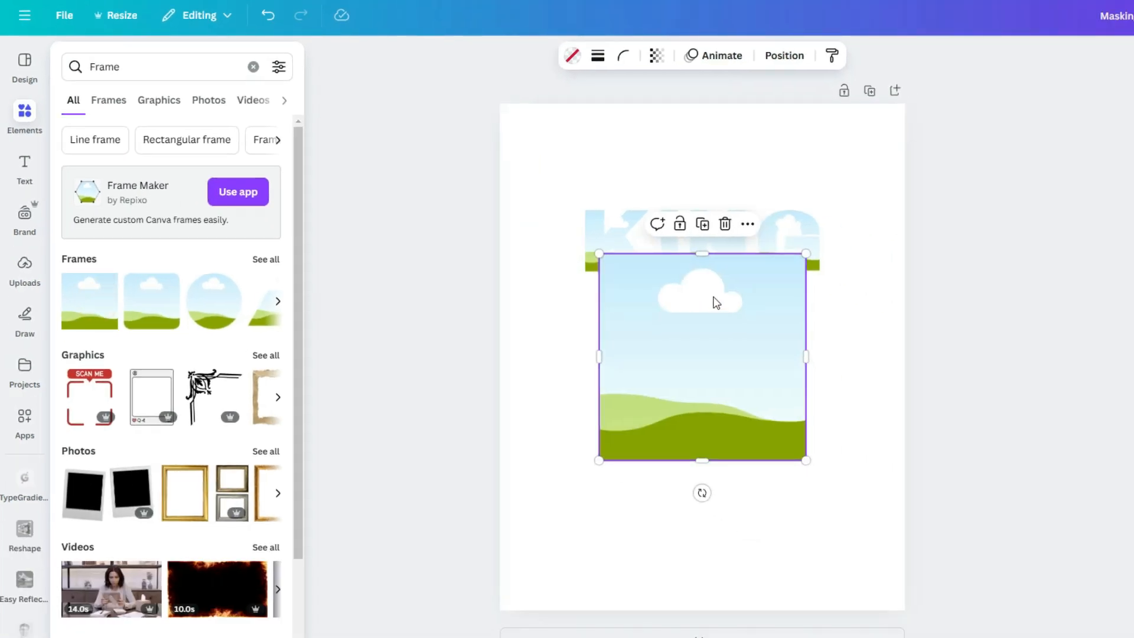
drag(805, 357, 685, 373)
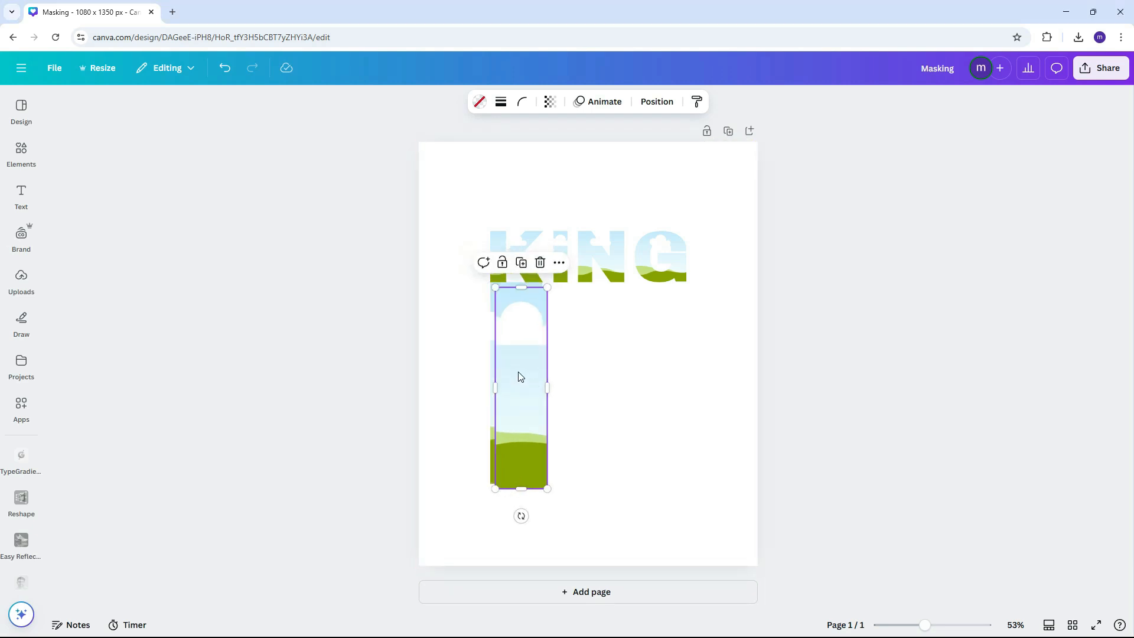
drag(521, 386, 579, 383)
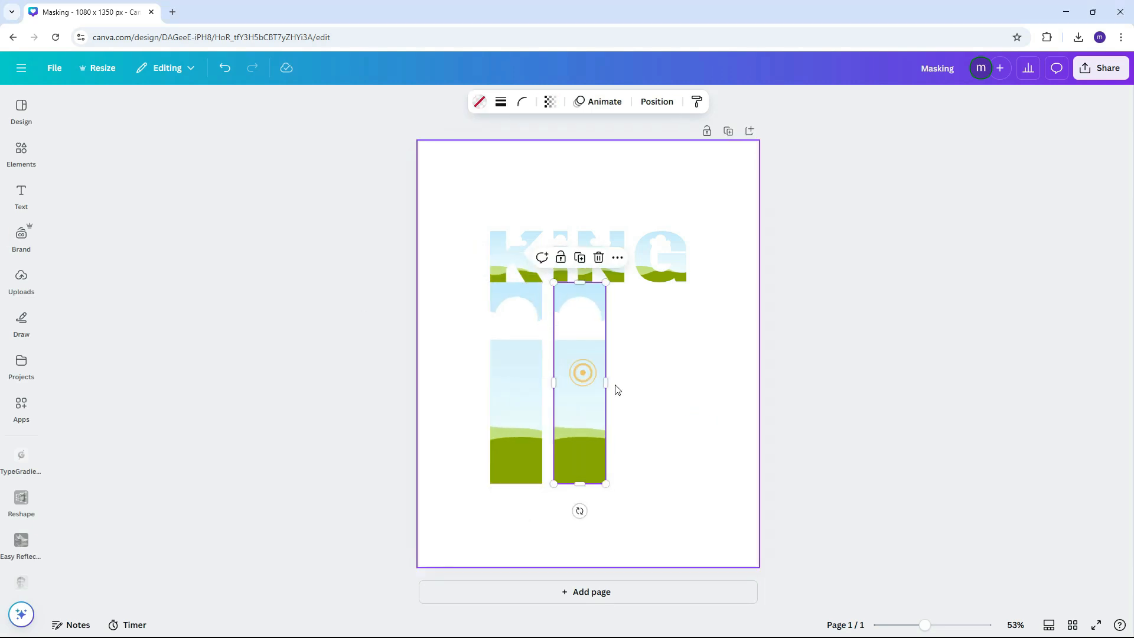
drag(606, 382, 637, 384)
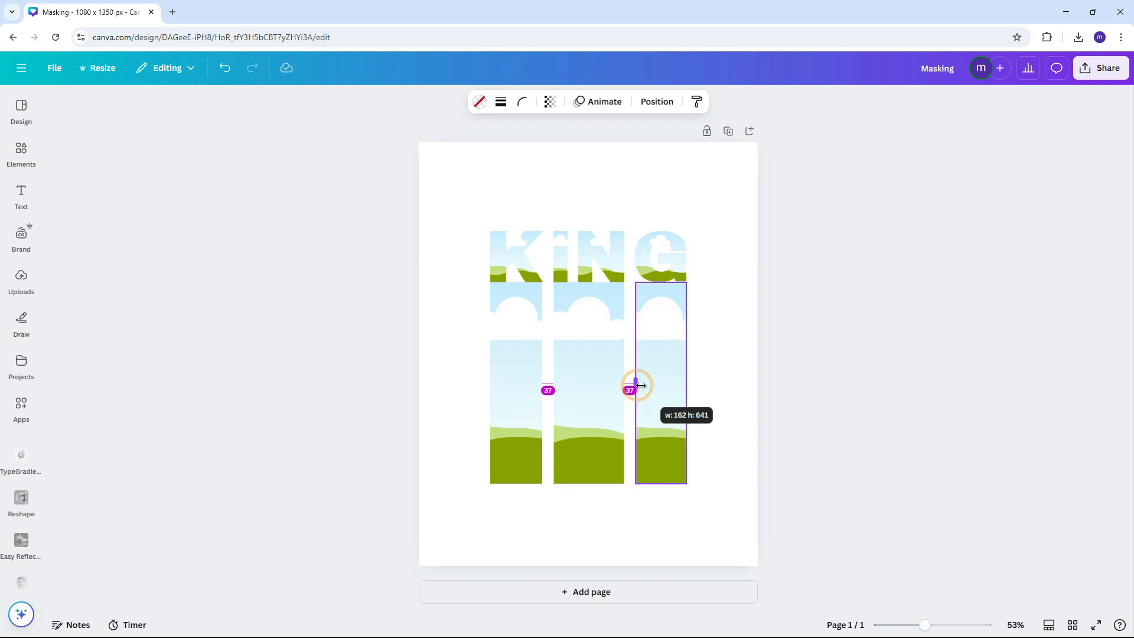
click(655, 101)
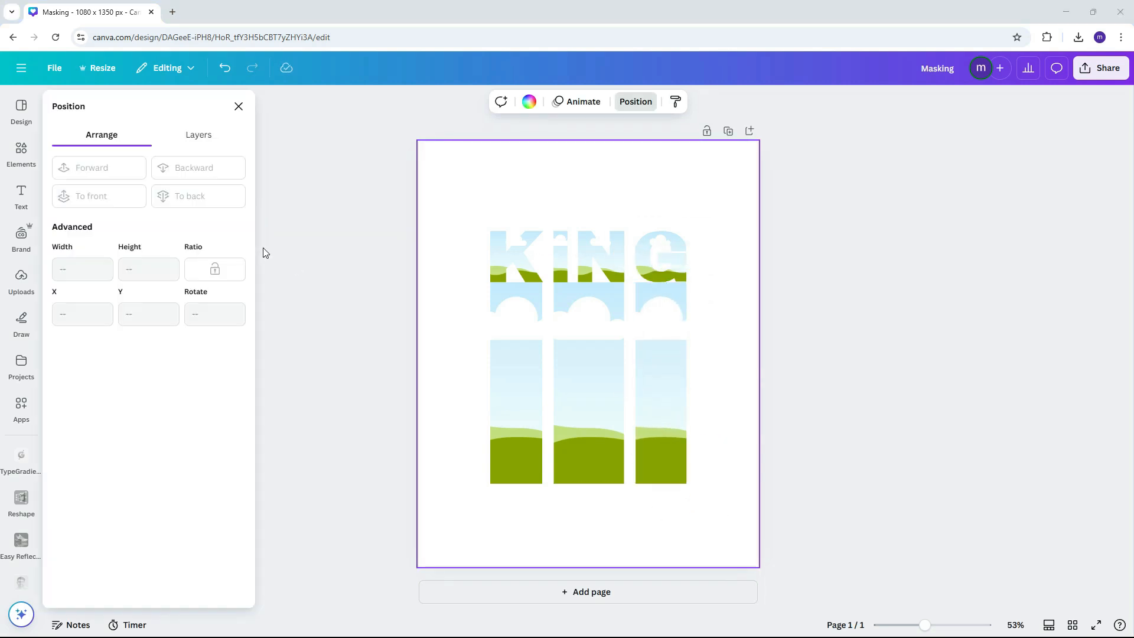
Add a savannah landscape photo and send it to the back of the poster
click(21, 155)
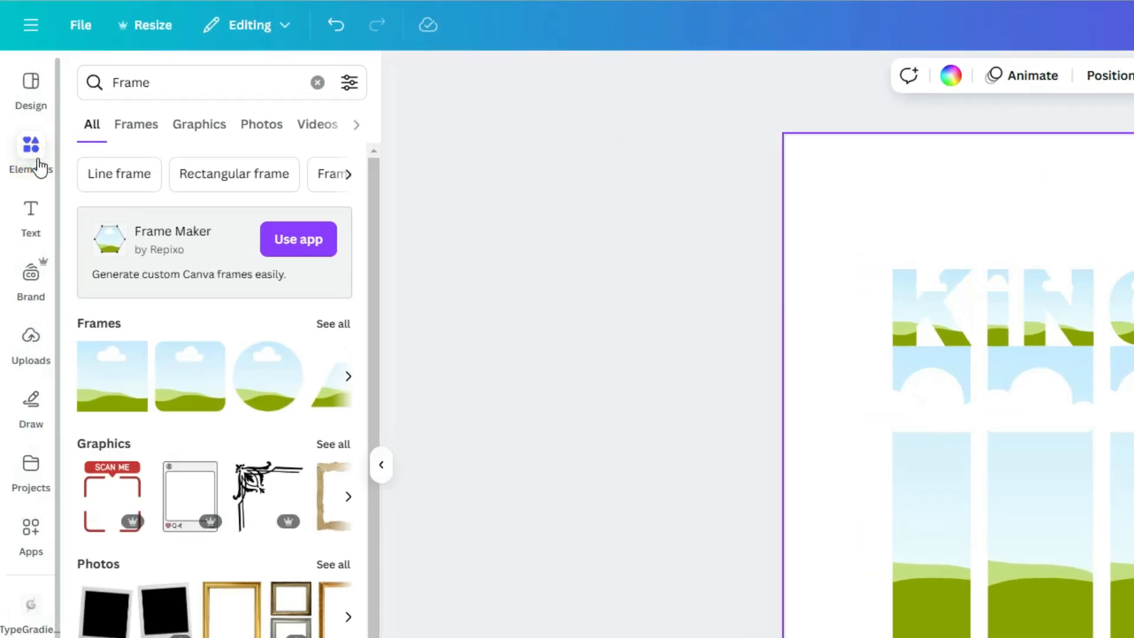
text(s)
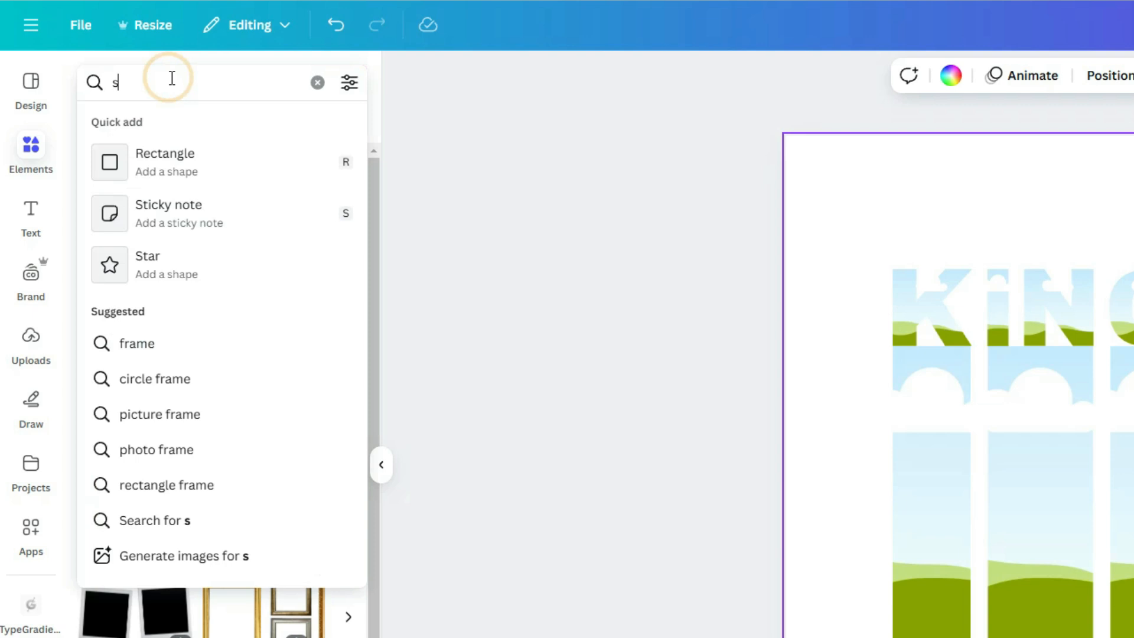
text(avannah)
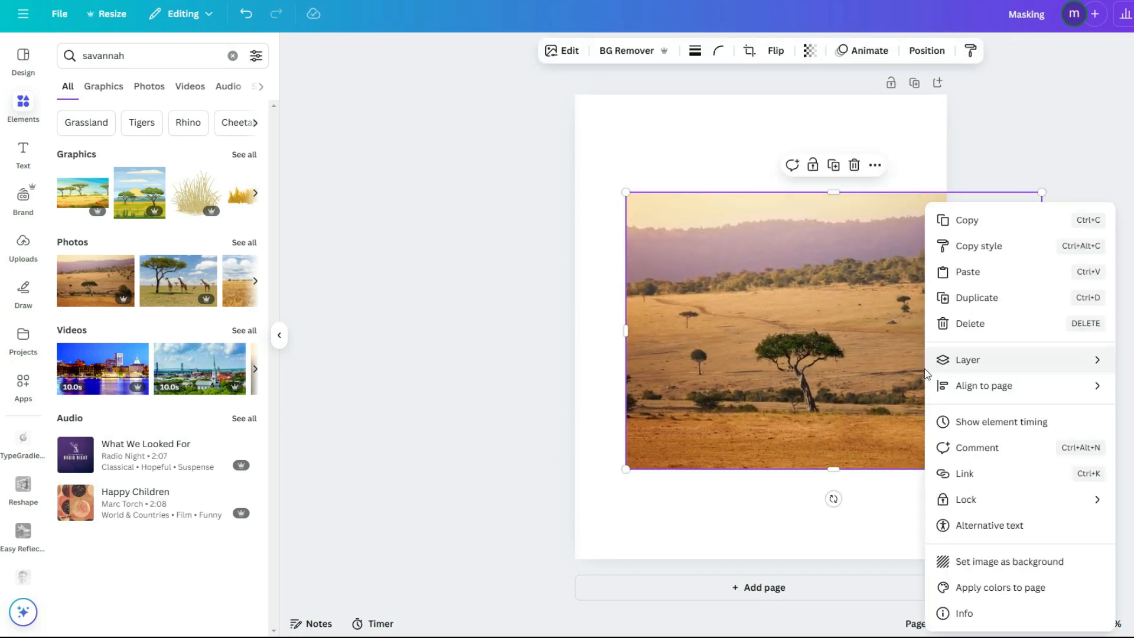
click(967, 360)
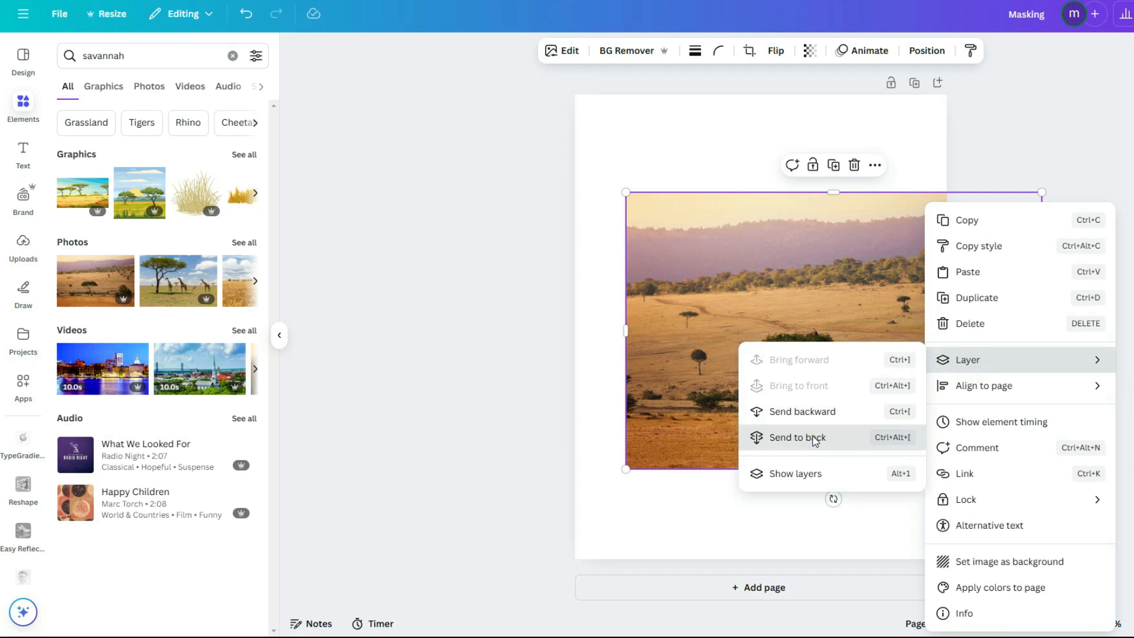
click(797, 437)
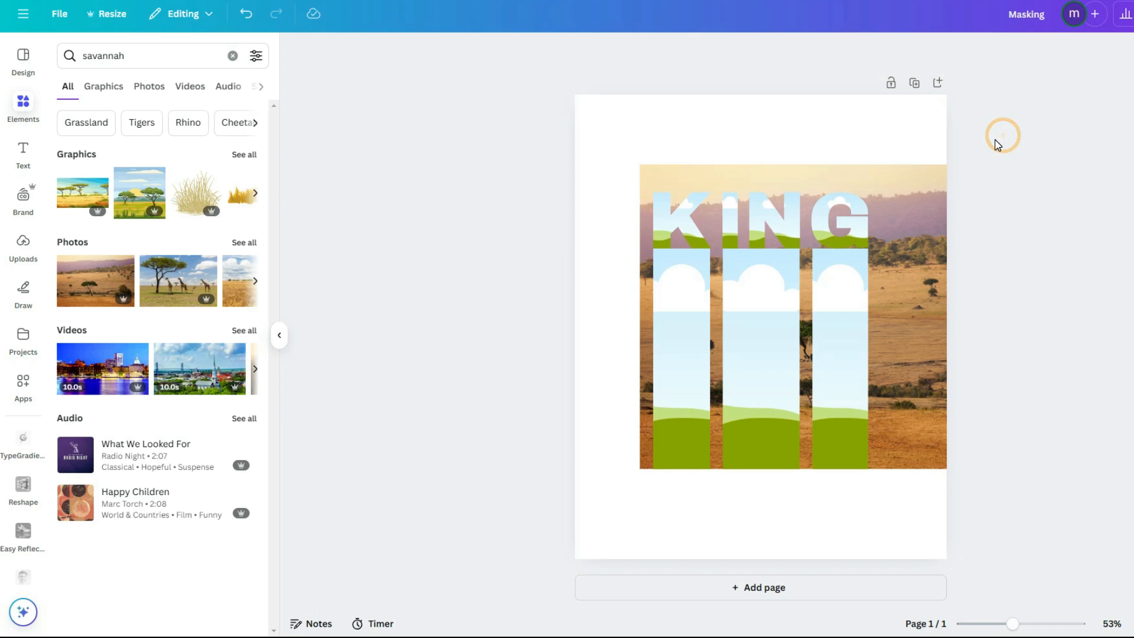
Fill the K and I letters with the savannah photo, enlarging and repositioning it inside
click(759, 325)
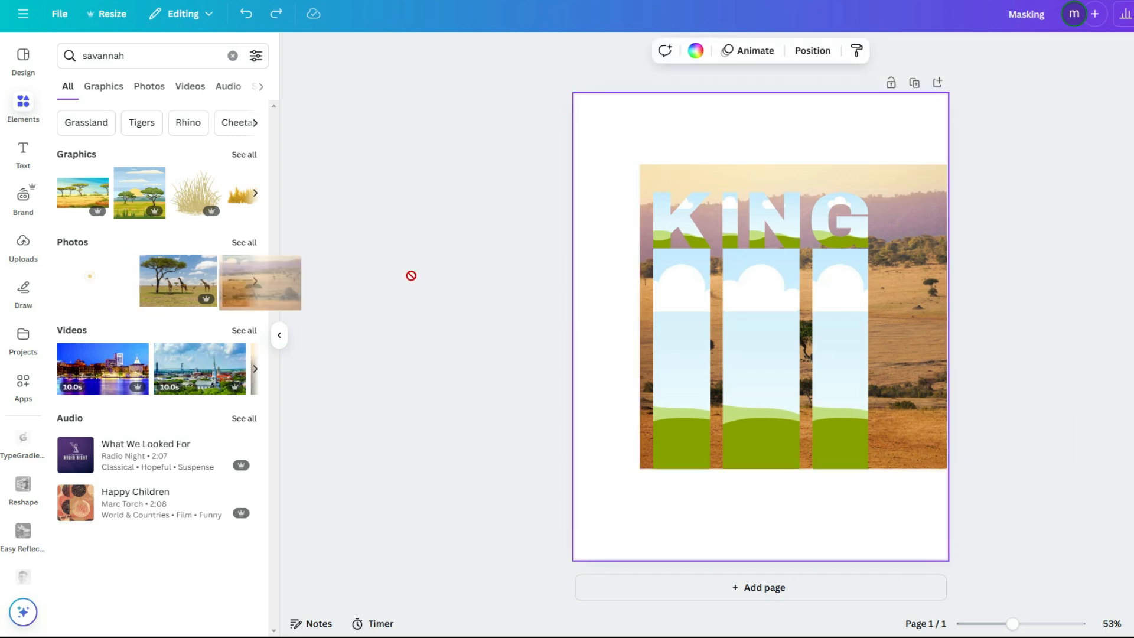
click(681, 223)
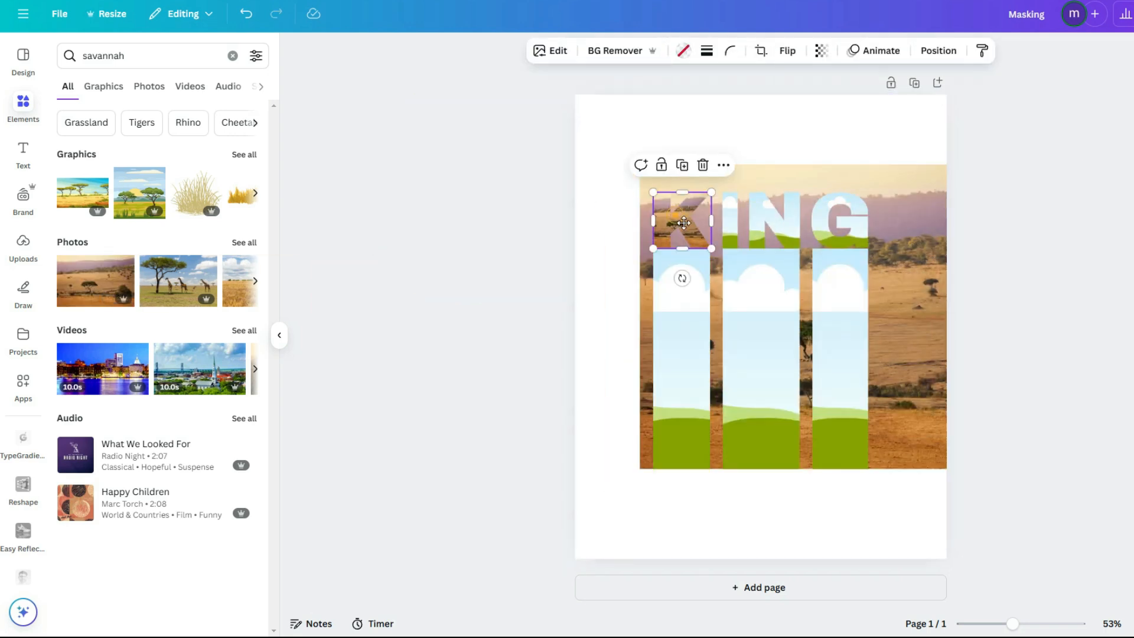
click(760, 50)
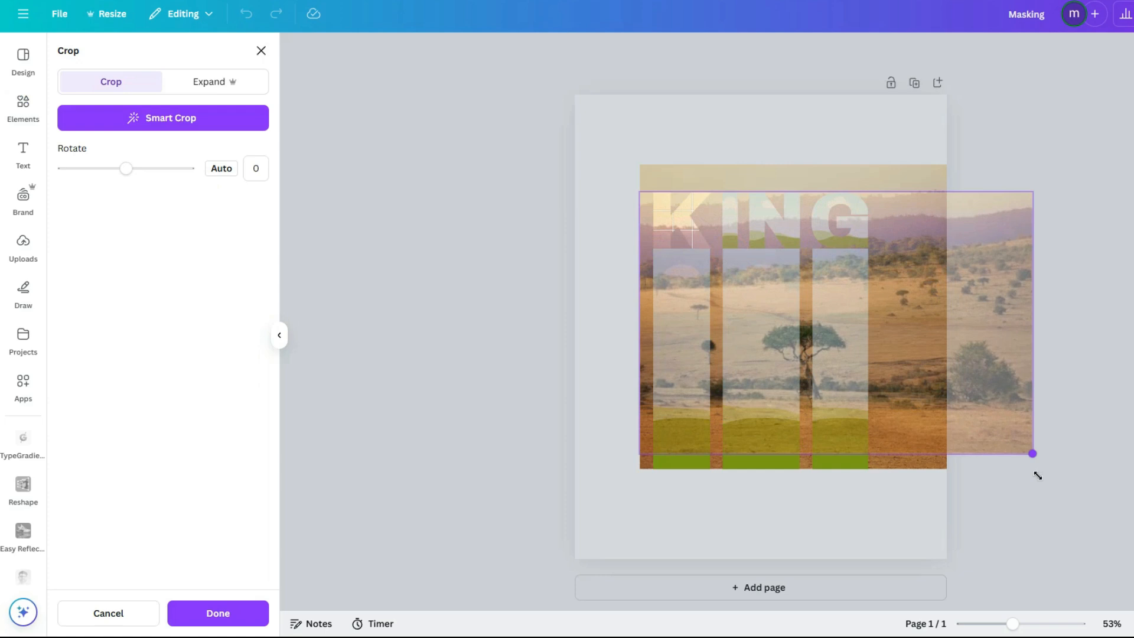
drag(1032, 453, 1054, 469)
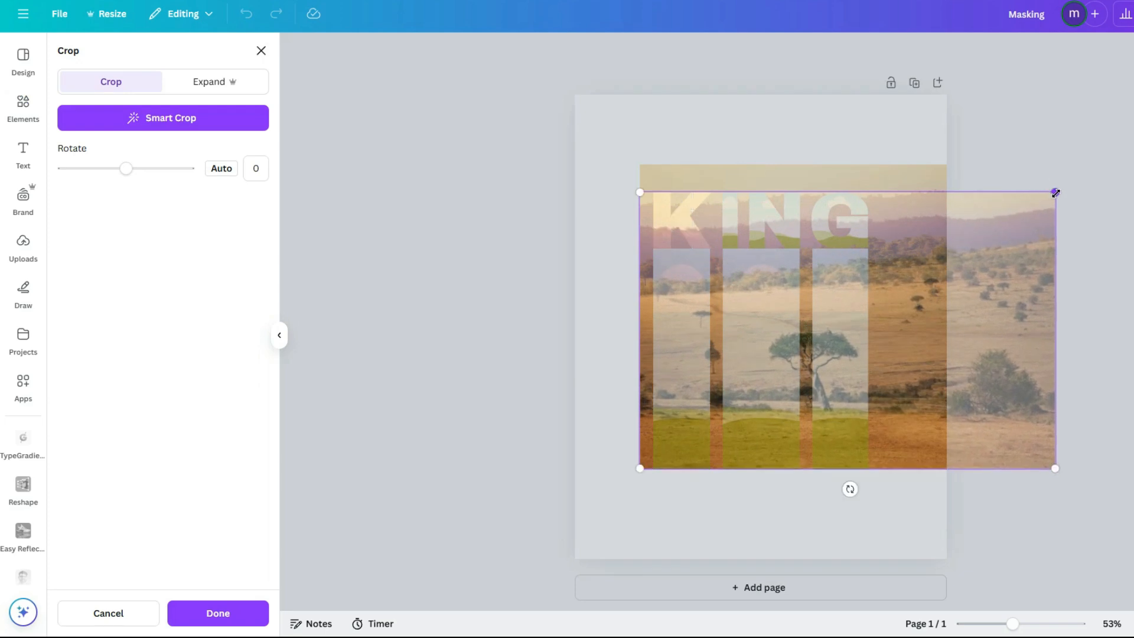
drag(1054, 193, 1093, 165)
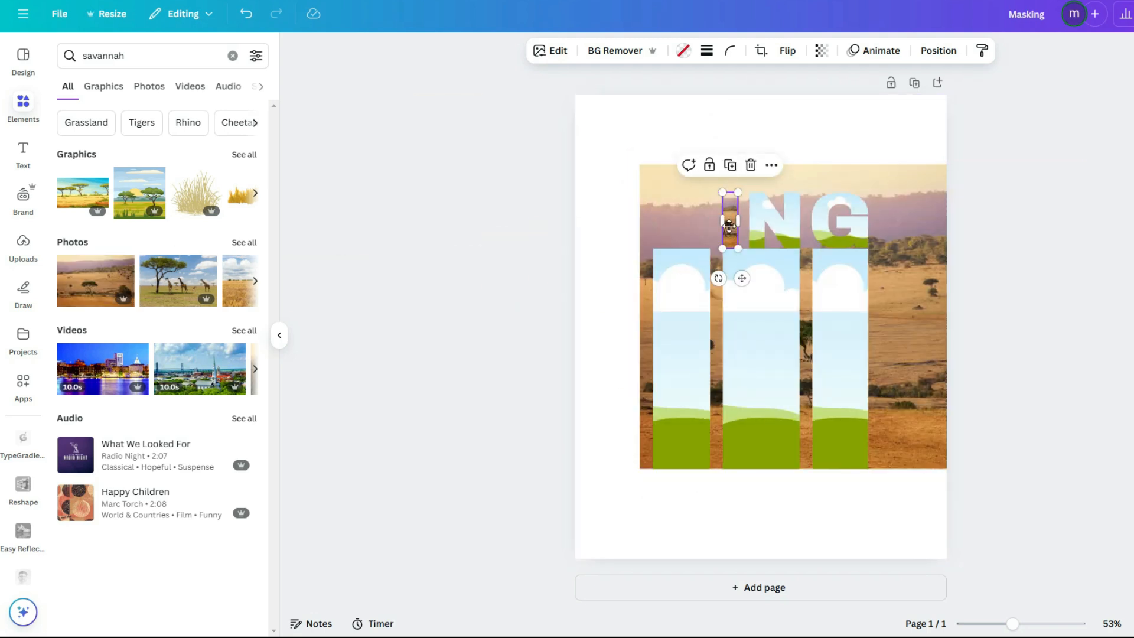
click(760, 51)
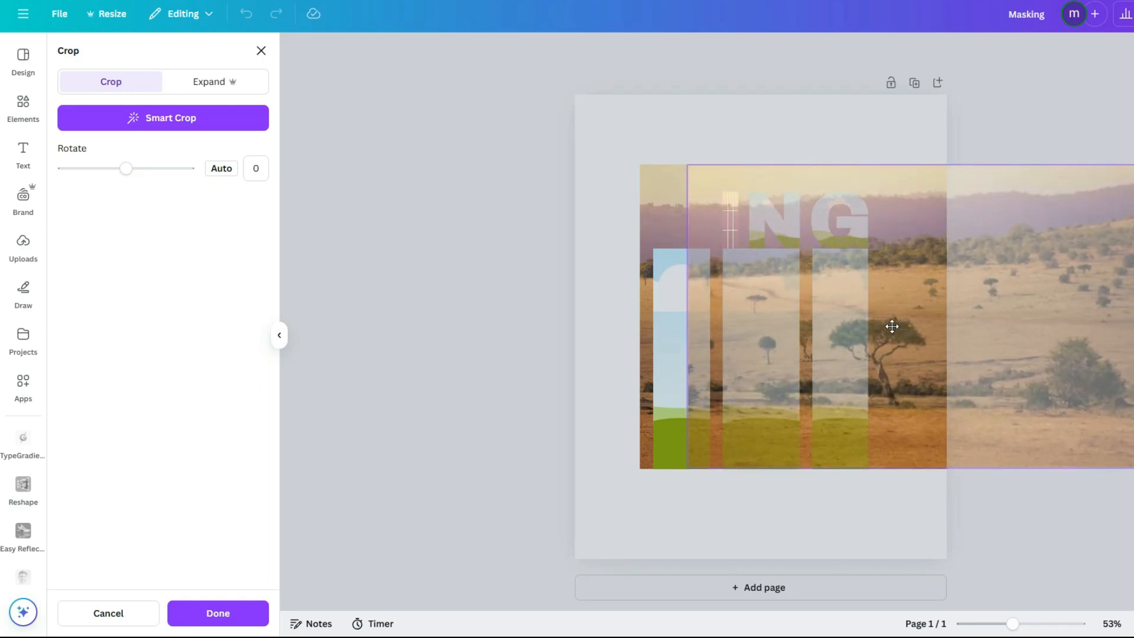
drag(892, 326, 854, 326)
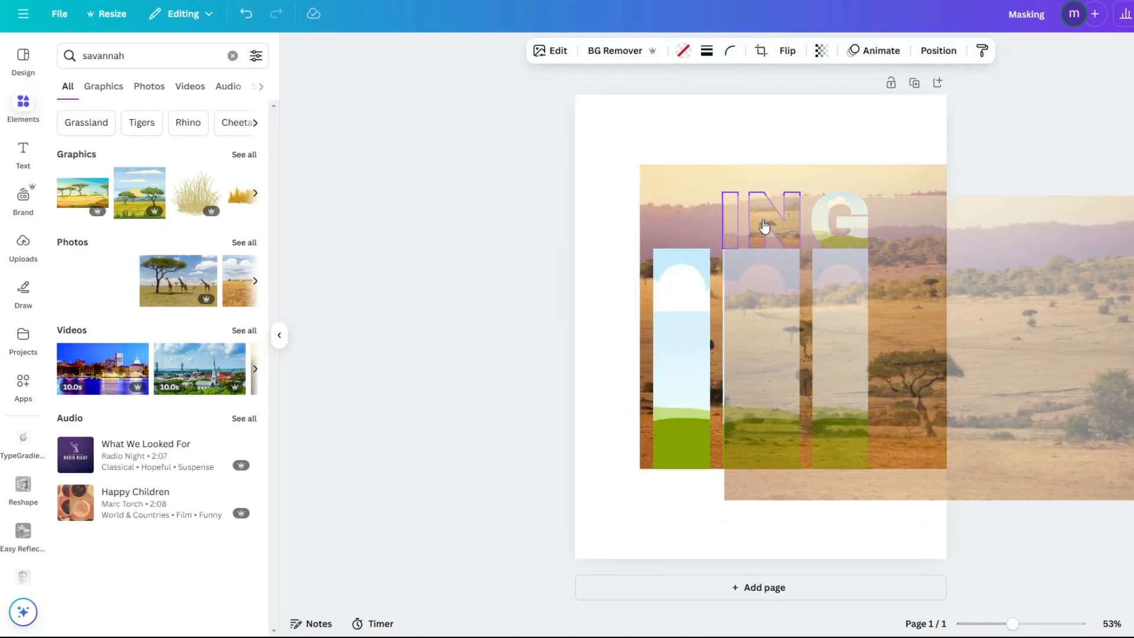
Fill the N letter and the three bars with the savannah photo, adjusting each crop
click(760, 51)
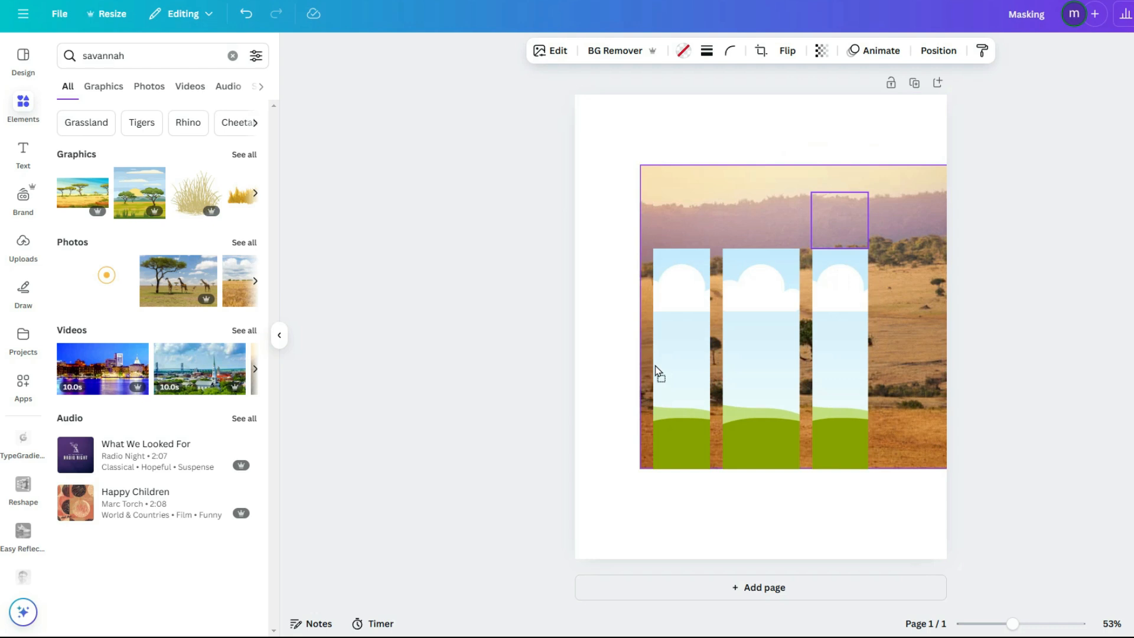
click(760, 51)
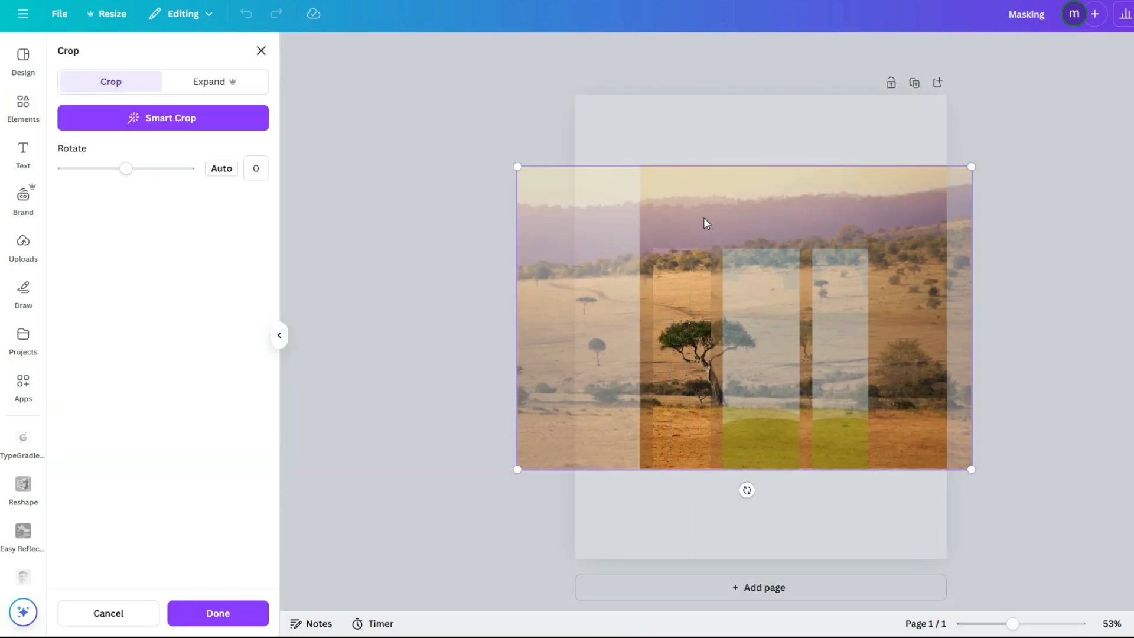
click(217, 612)
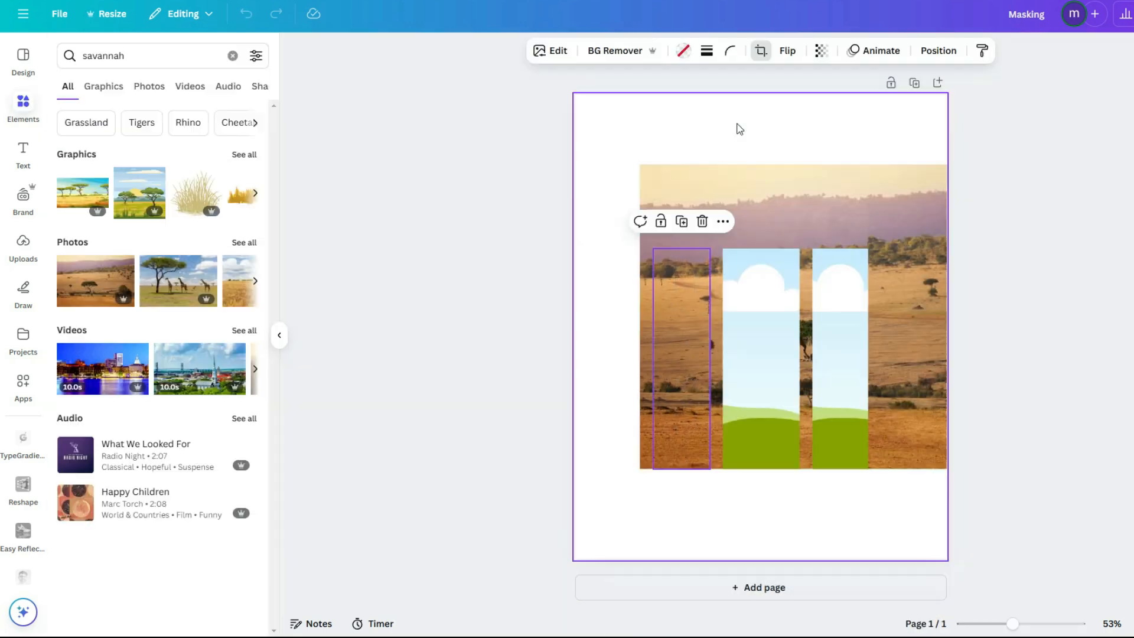
click(760, 51)
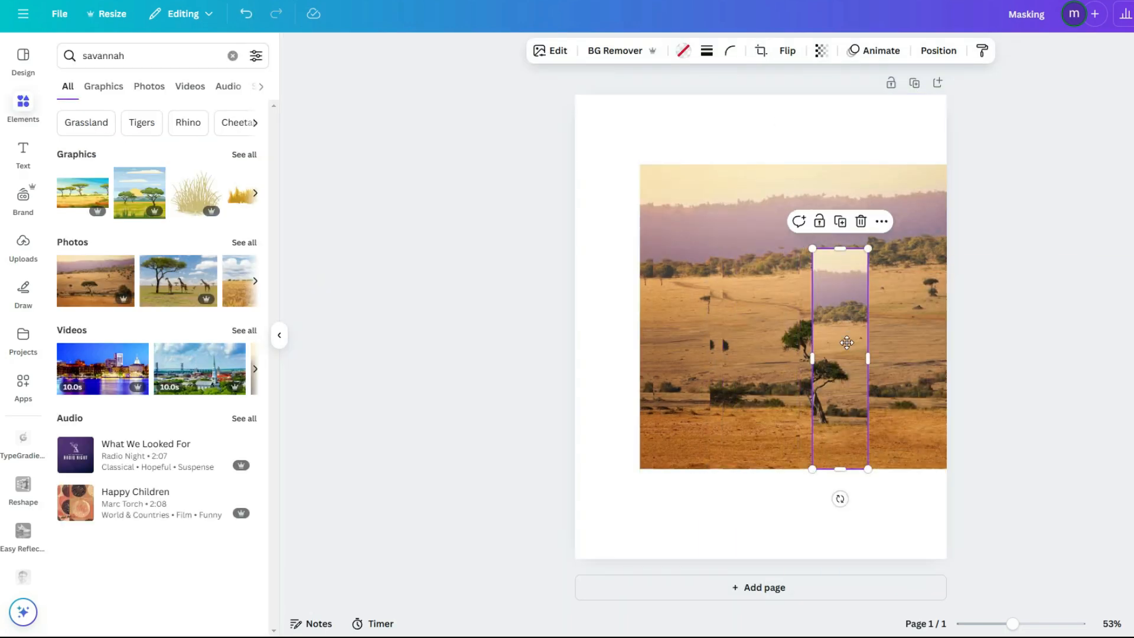
click(760, 50)
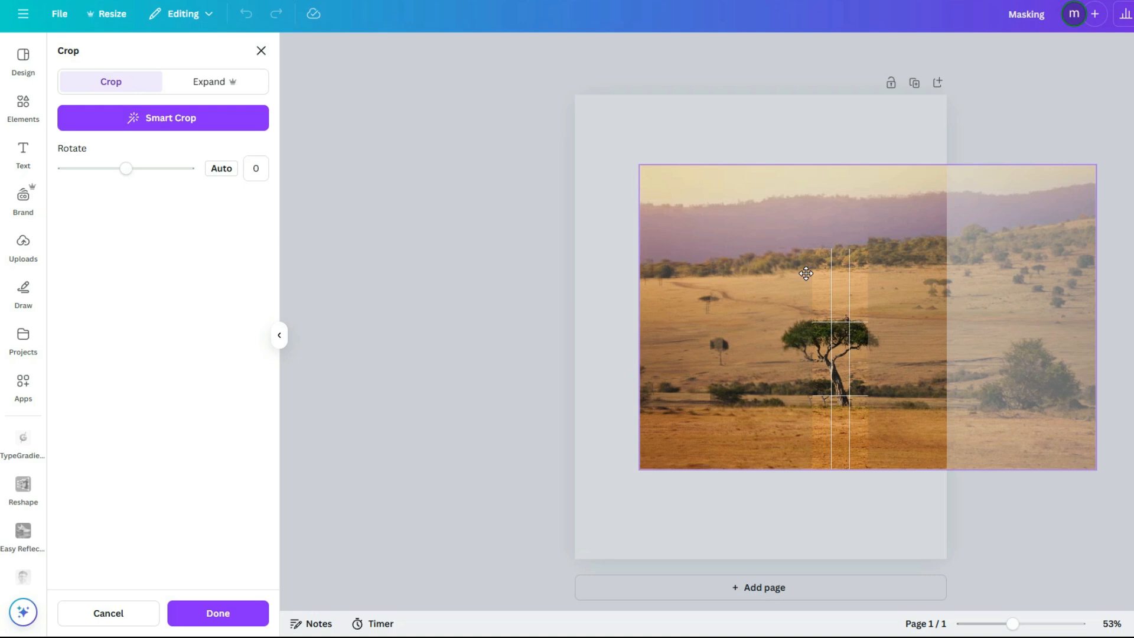
click(218, 613)
text(l)
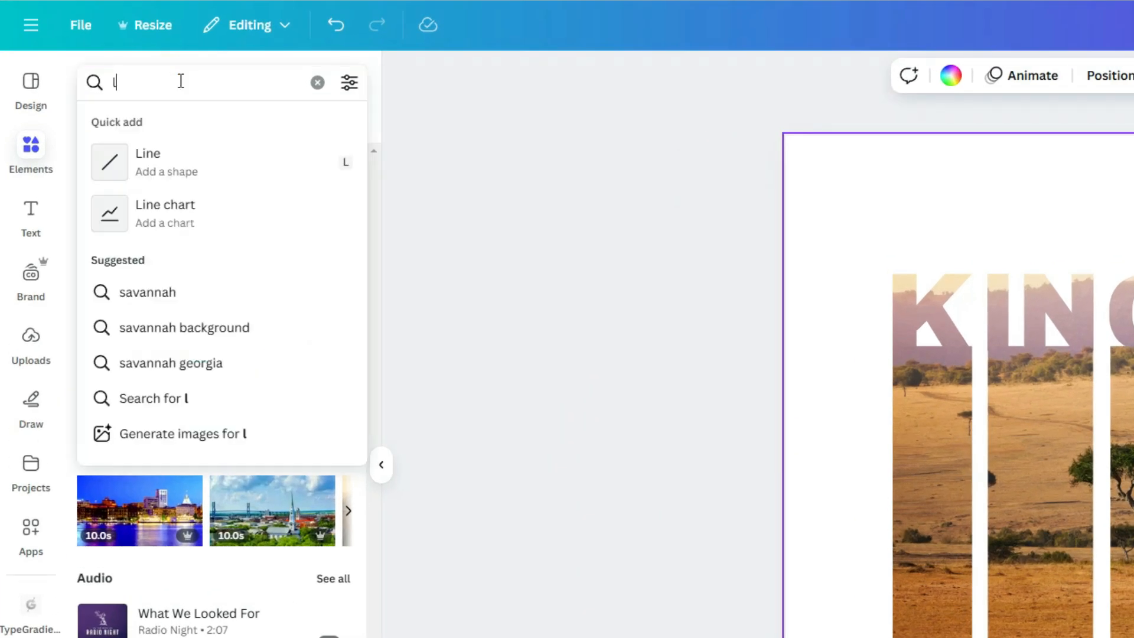
Add a lion photo sized over the bars and open its Edit options
text(ion)
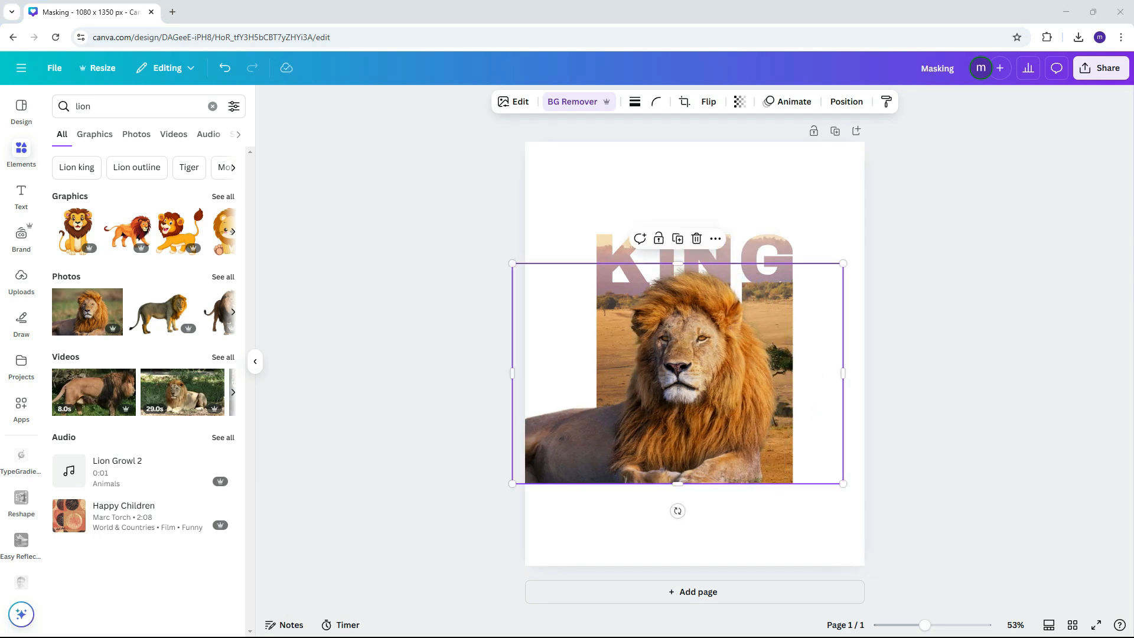
click(758, 437)
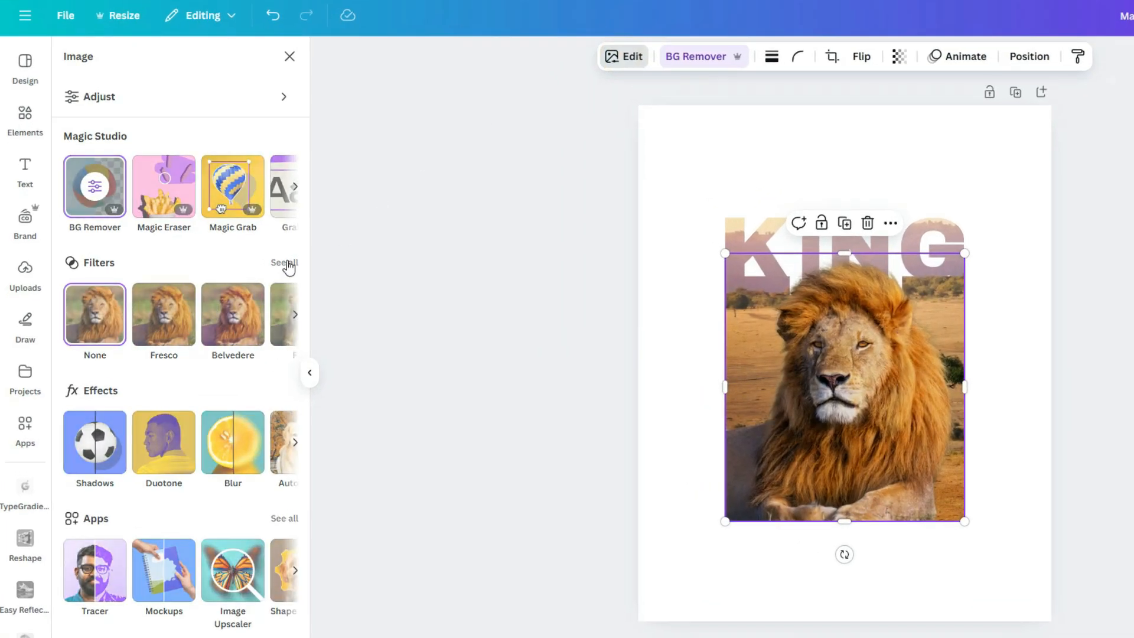
Preview filters on the lion photo, place it in the bars, and search savannah again
click(284, 262)
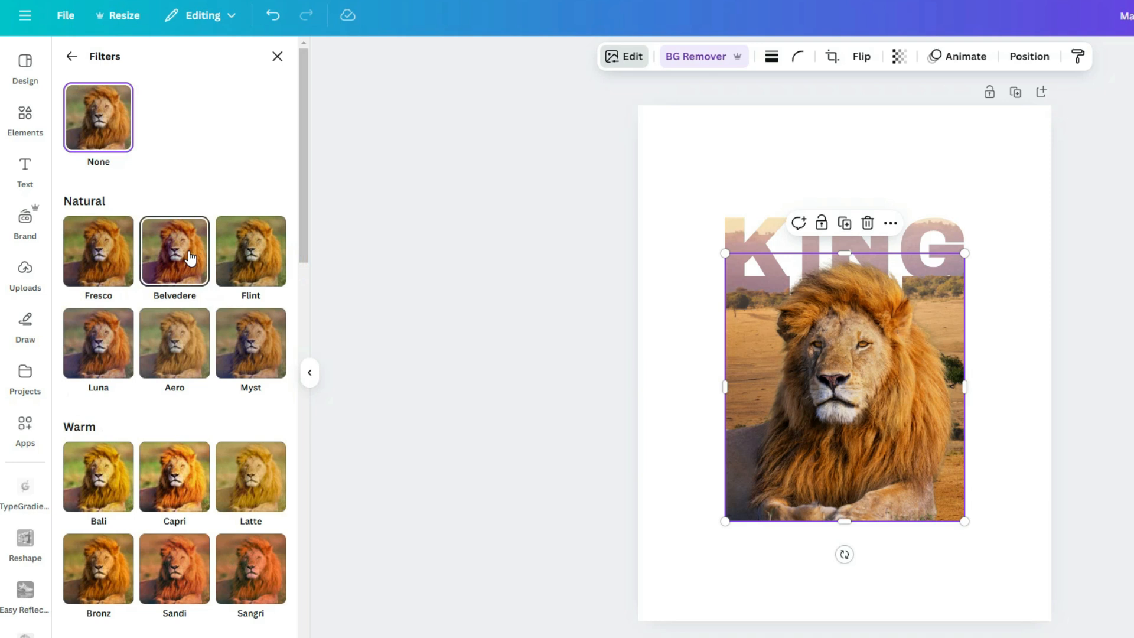
click(174, 251)
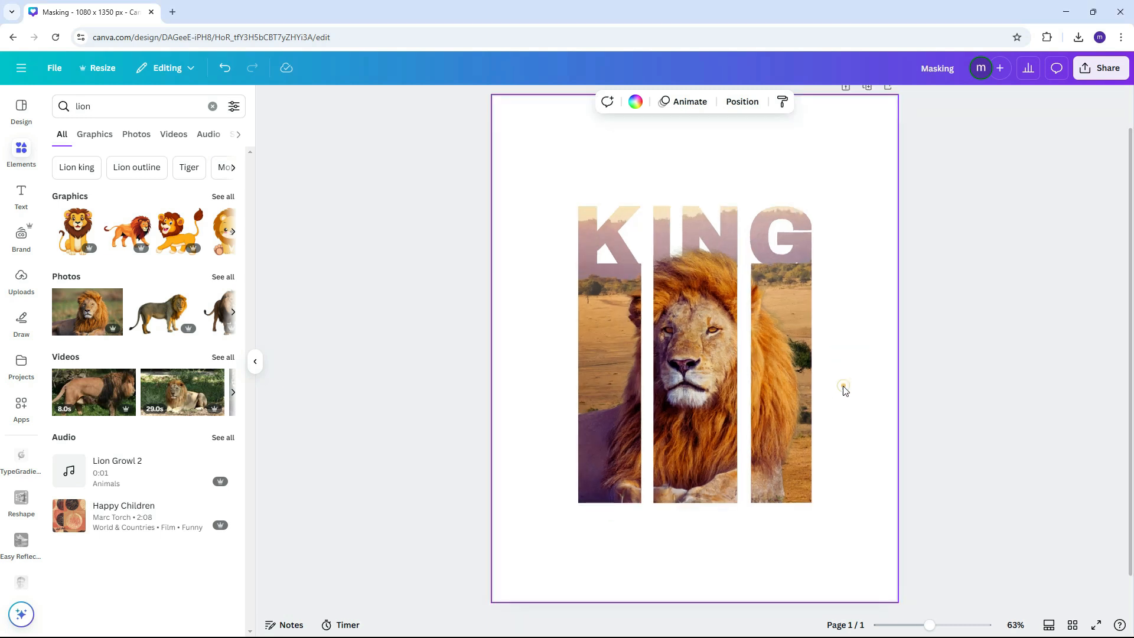
text(savannah)
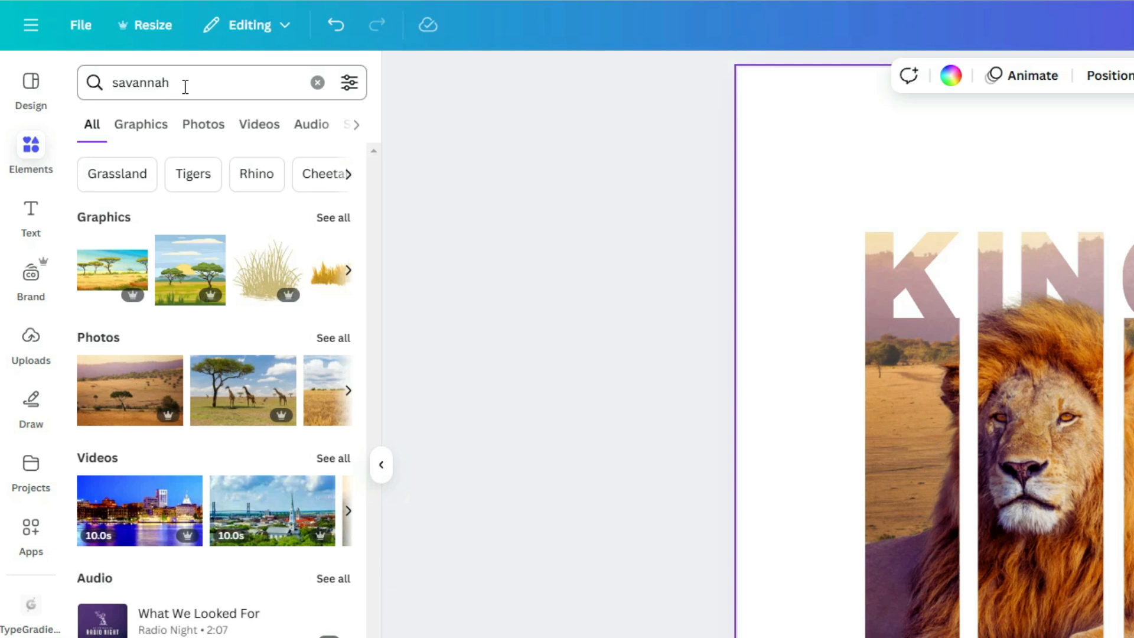
Add the orange sunset savannah photo, send it to back, and open Edit
click(203, 123)
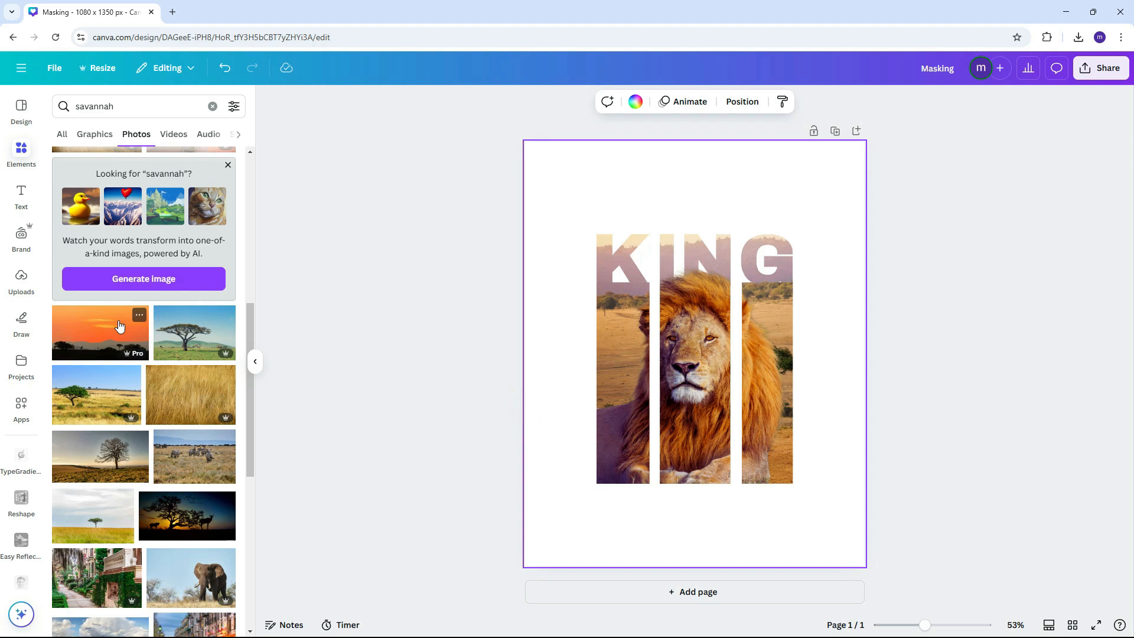
click(100, 332)
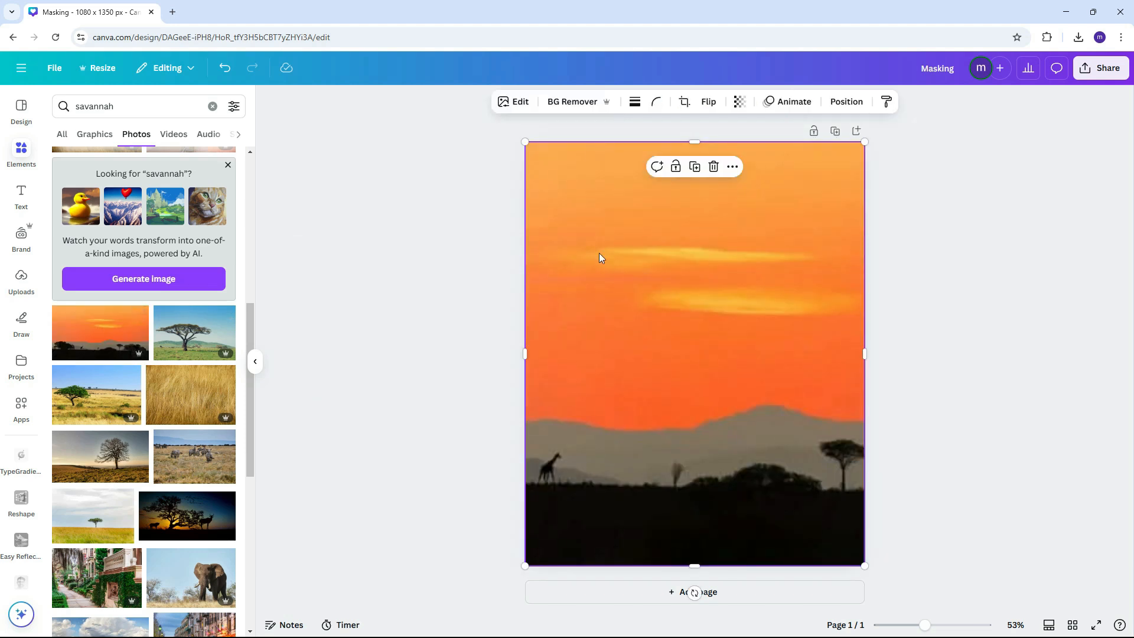
right_click(600, 259)
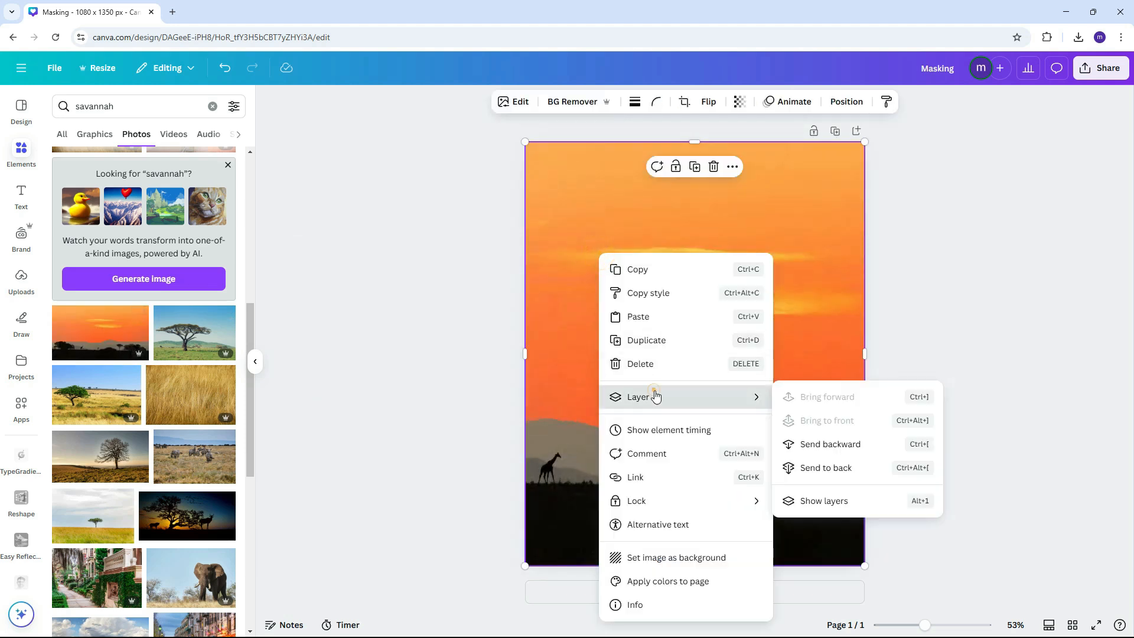
click(826, 468)
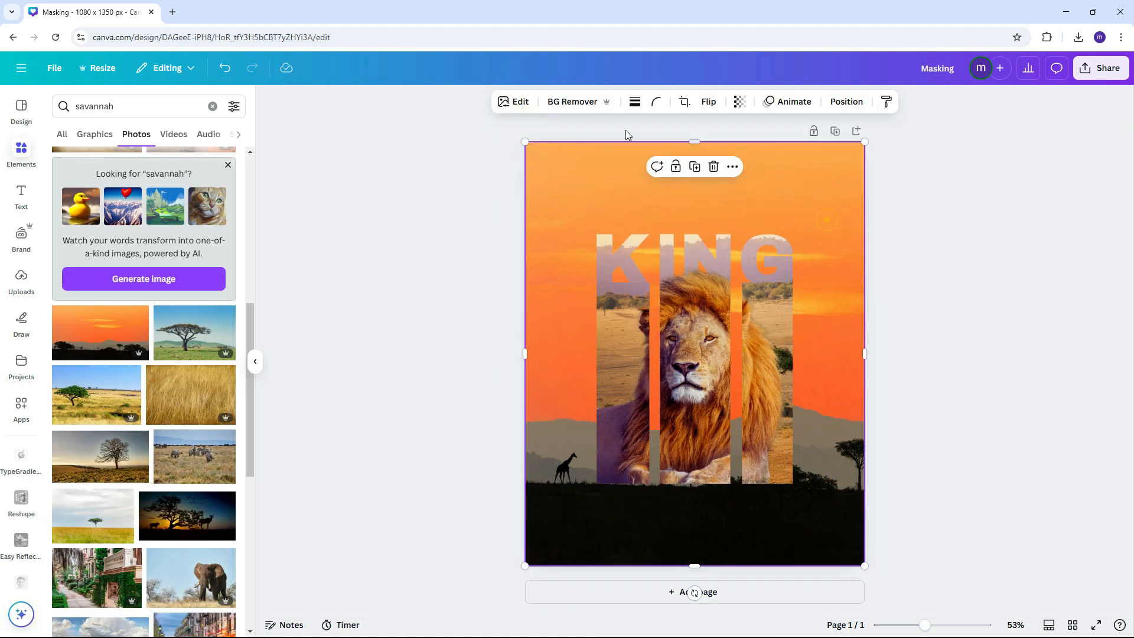
click(513, 101)
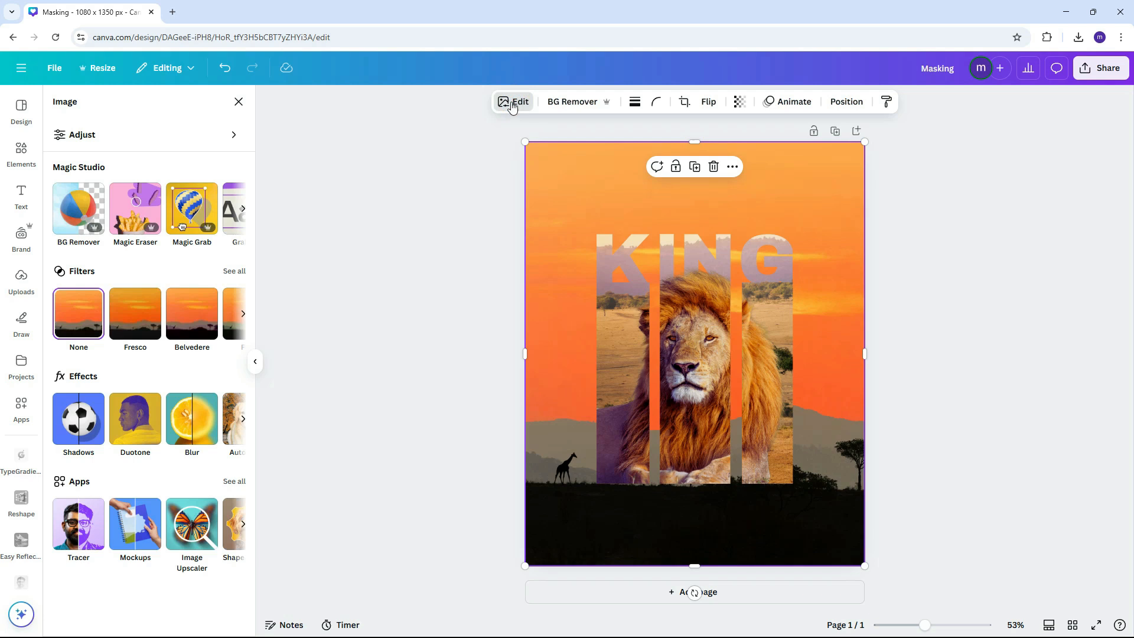
Apply a whole-image blur to the sunset background at about intensity 36
click(191, 418)
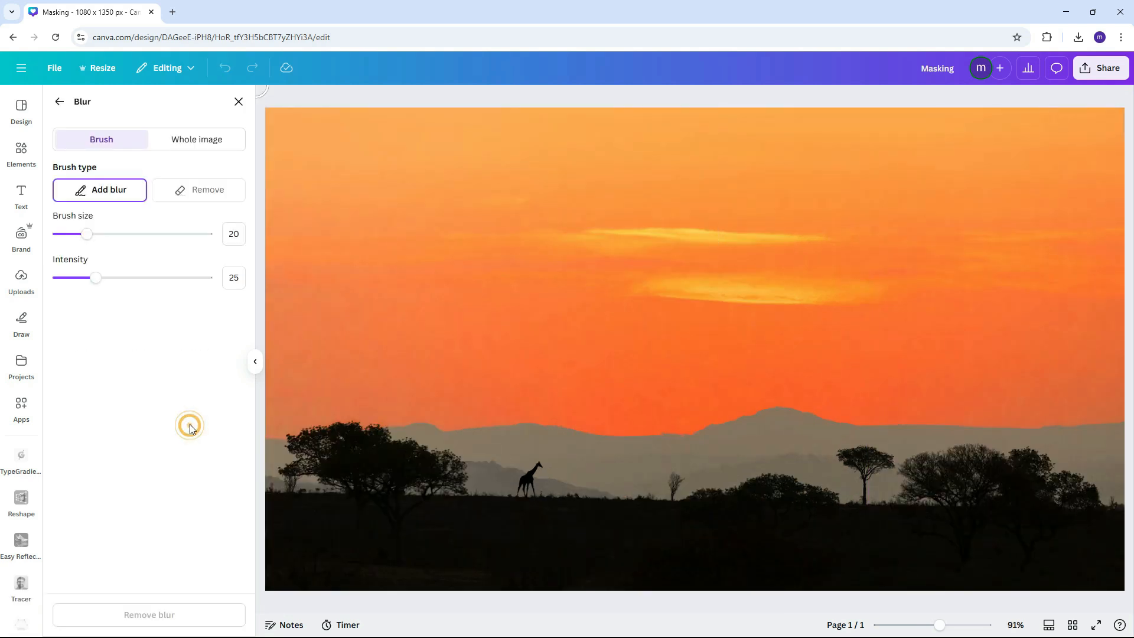
click(196, 139)
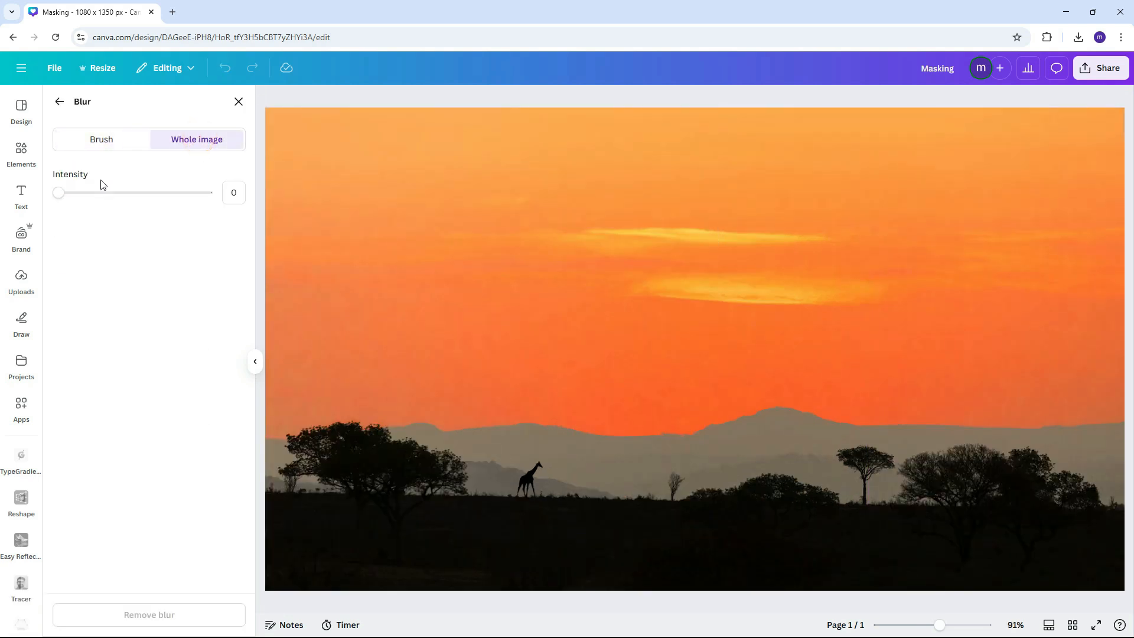
drag(59, 193, 112, 192)
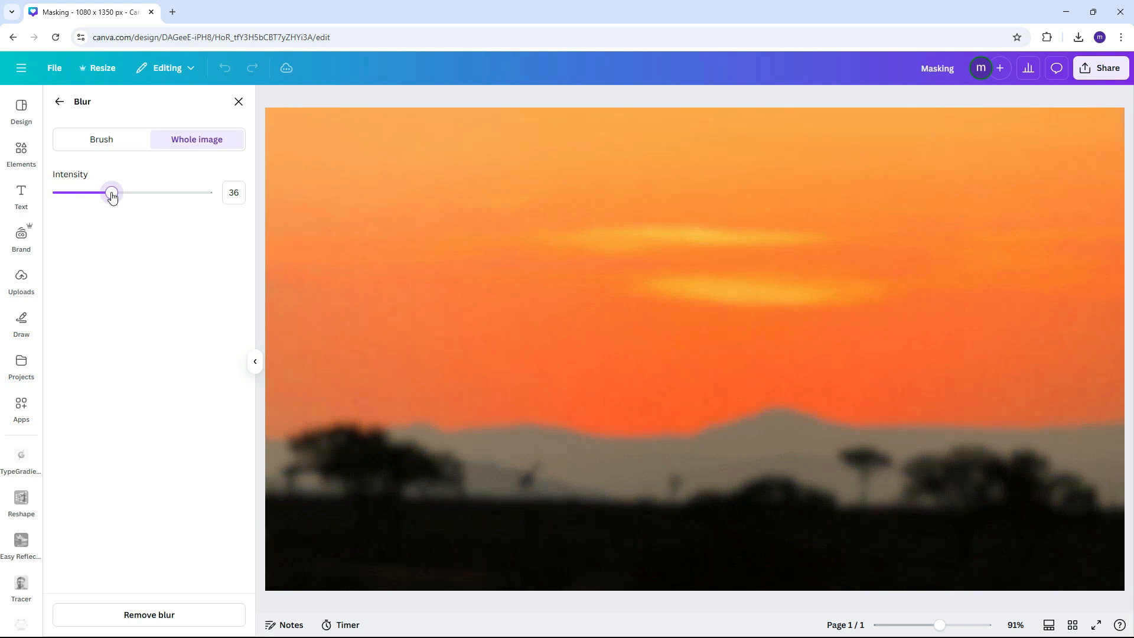
drag(113, 193, 118, 193)
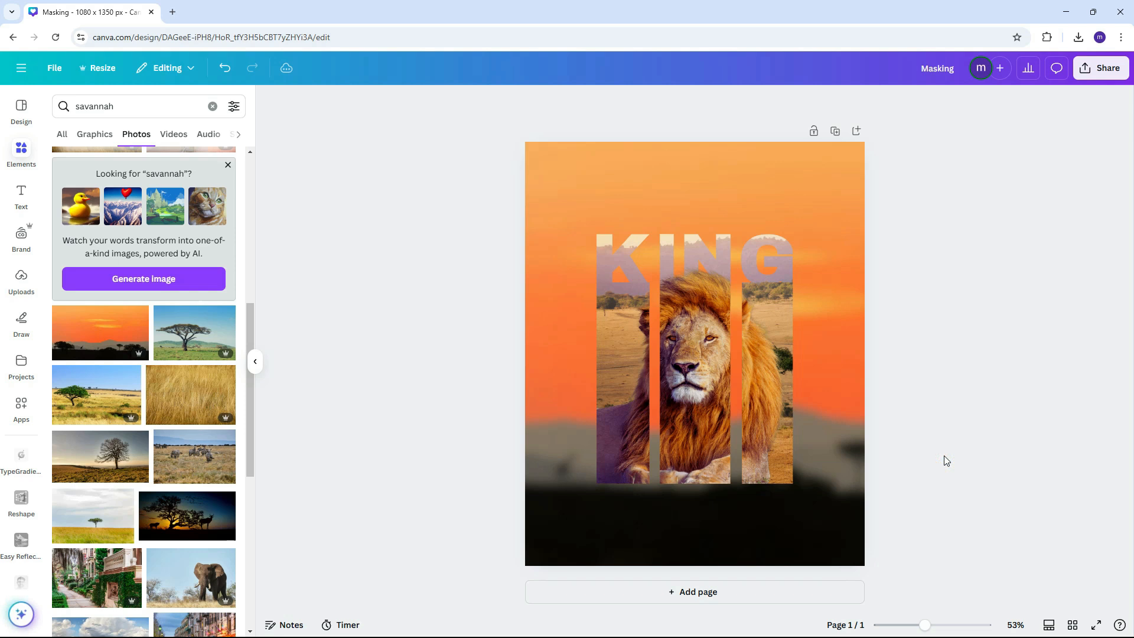
click(763, 260)
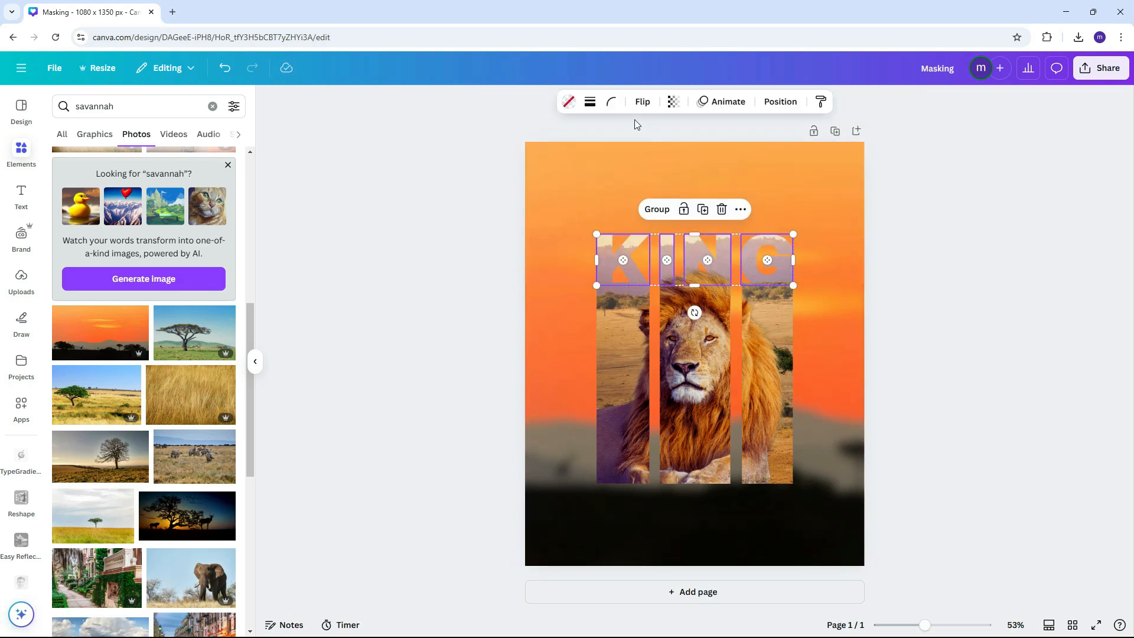
click(589, 101)
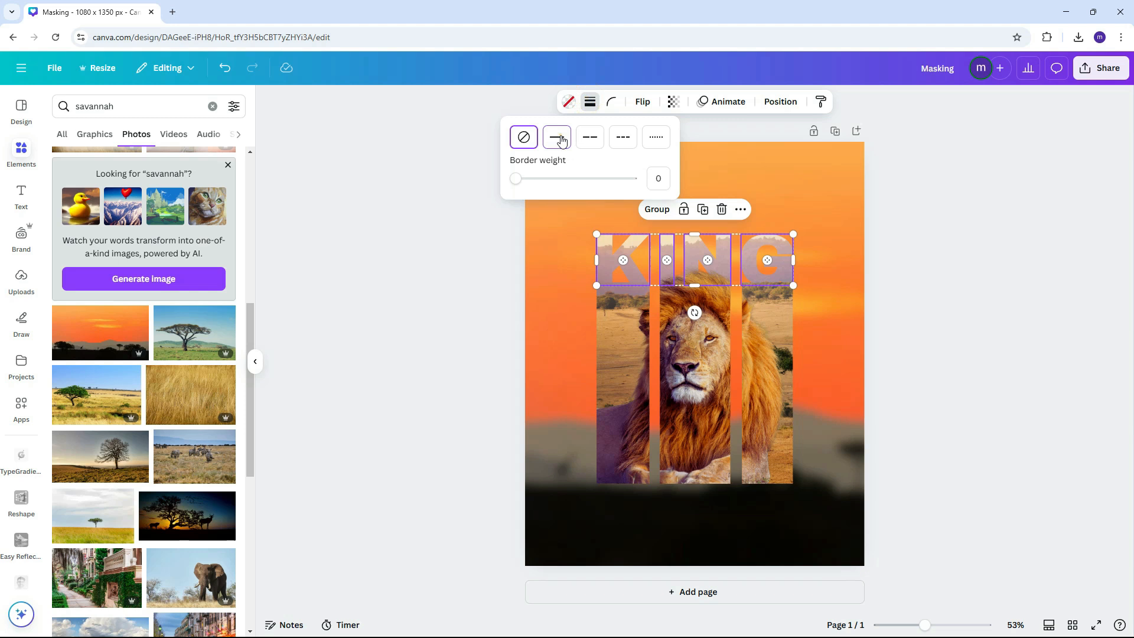
click(556, 136)
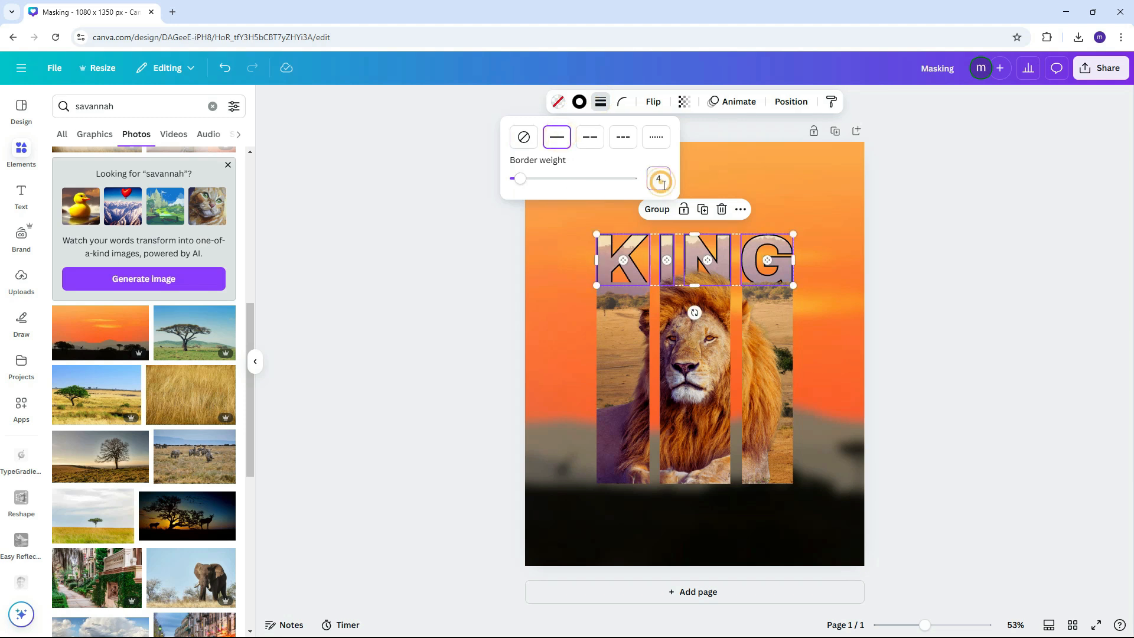
click(579, 101)
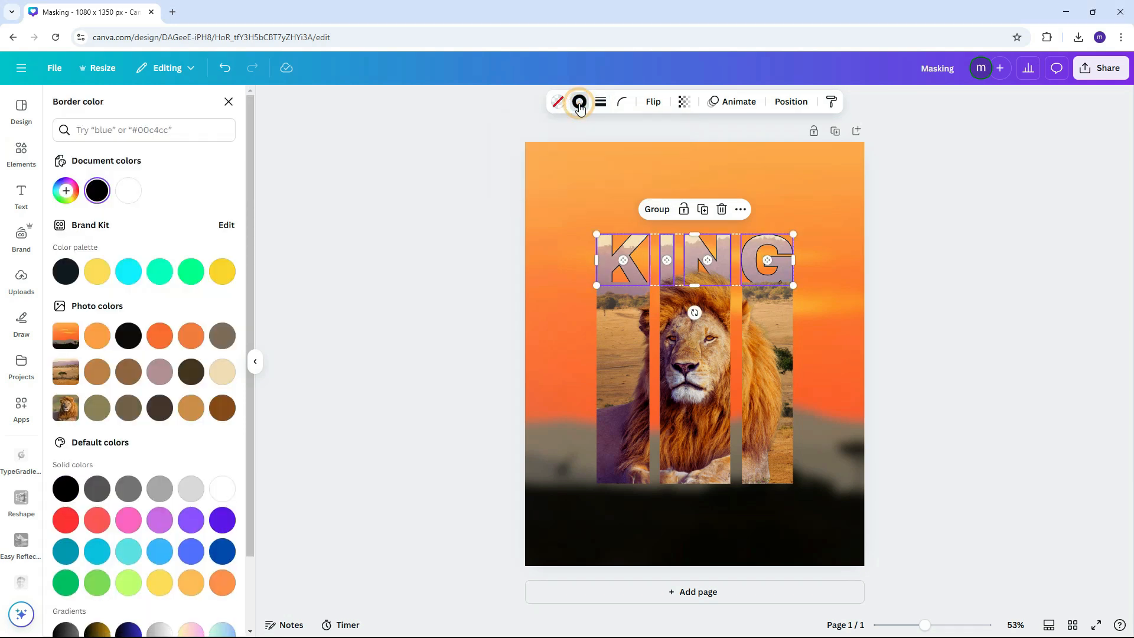
click(221, 372)
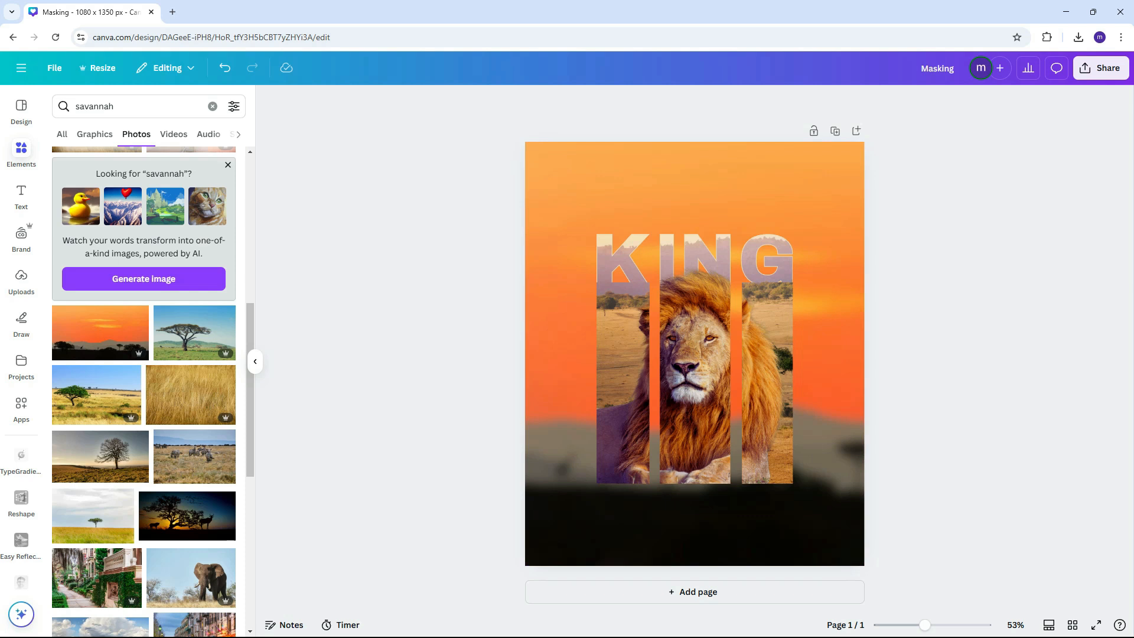
click(418, 360)
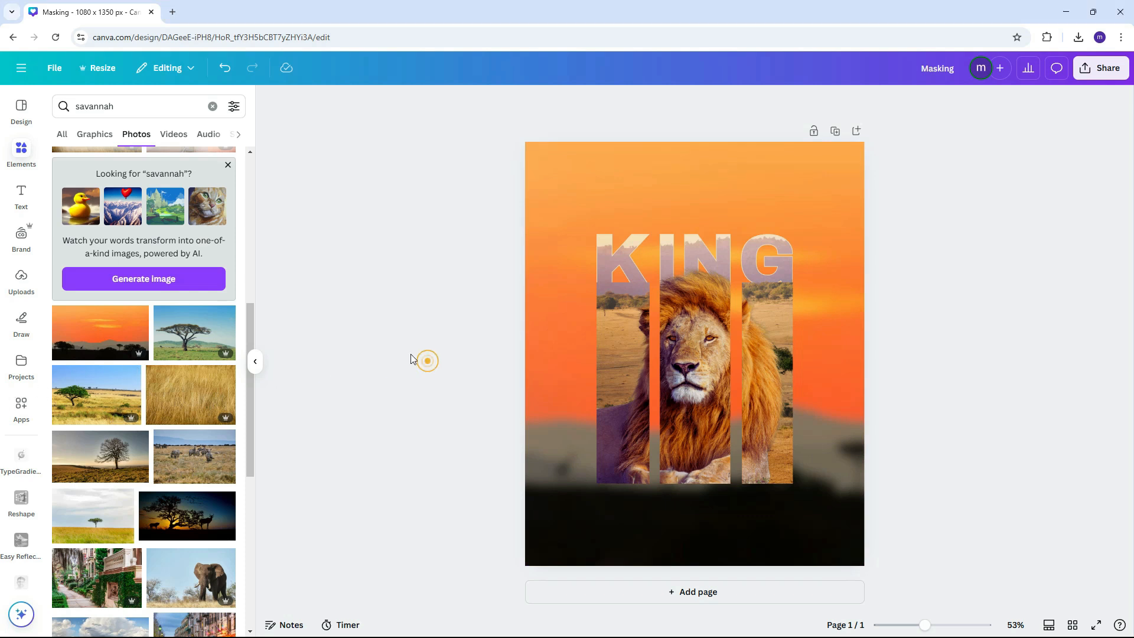
Add a white 'Savannah' title in the Feeling Passionate font above KING
click(21, 197)
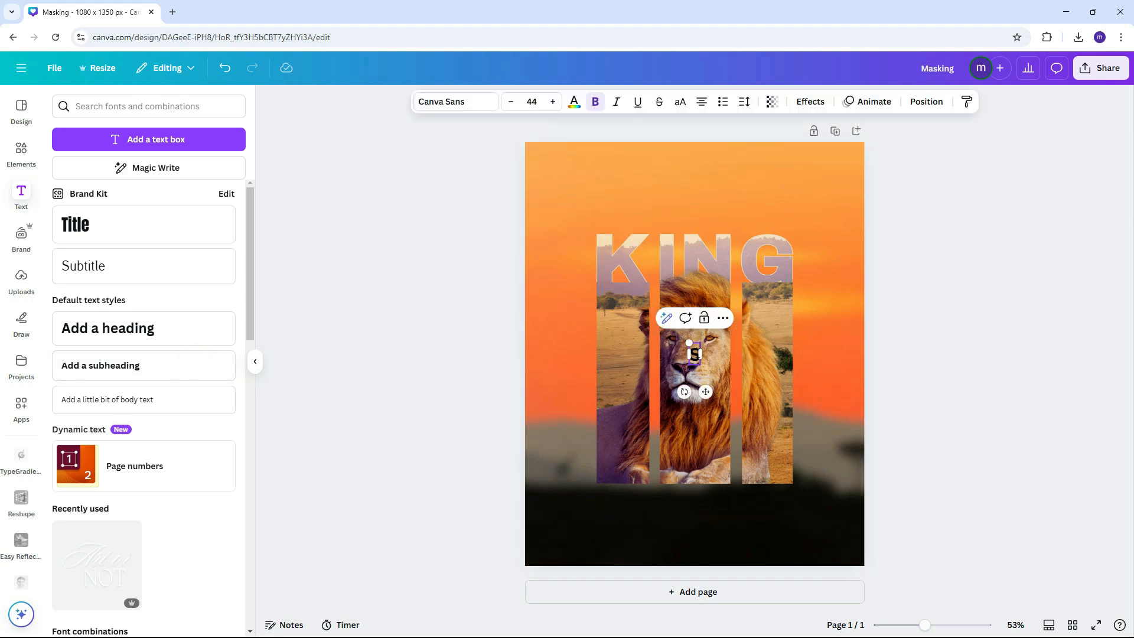
text(Savannah)
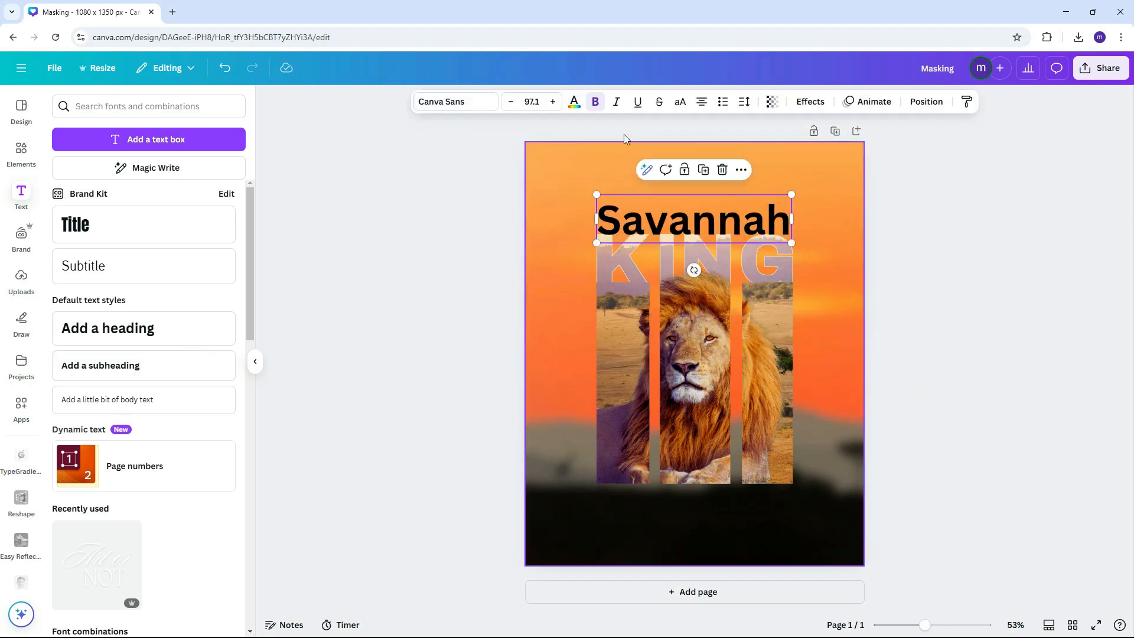
click(574, 101)
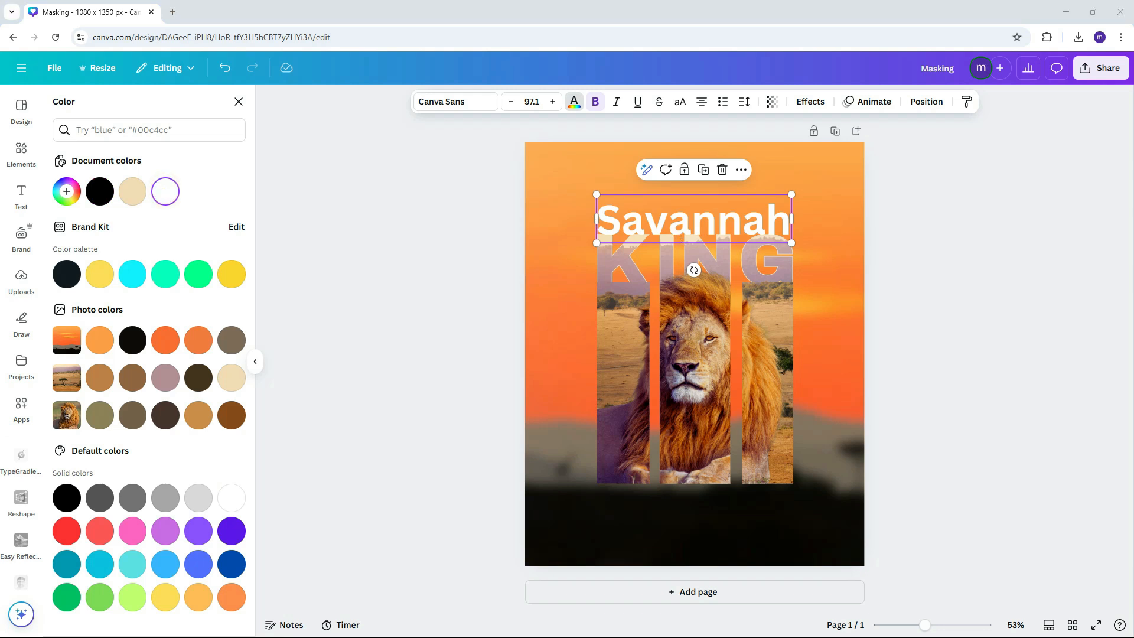
click(455, 101)
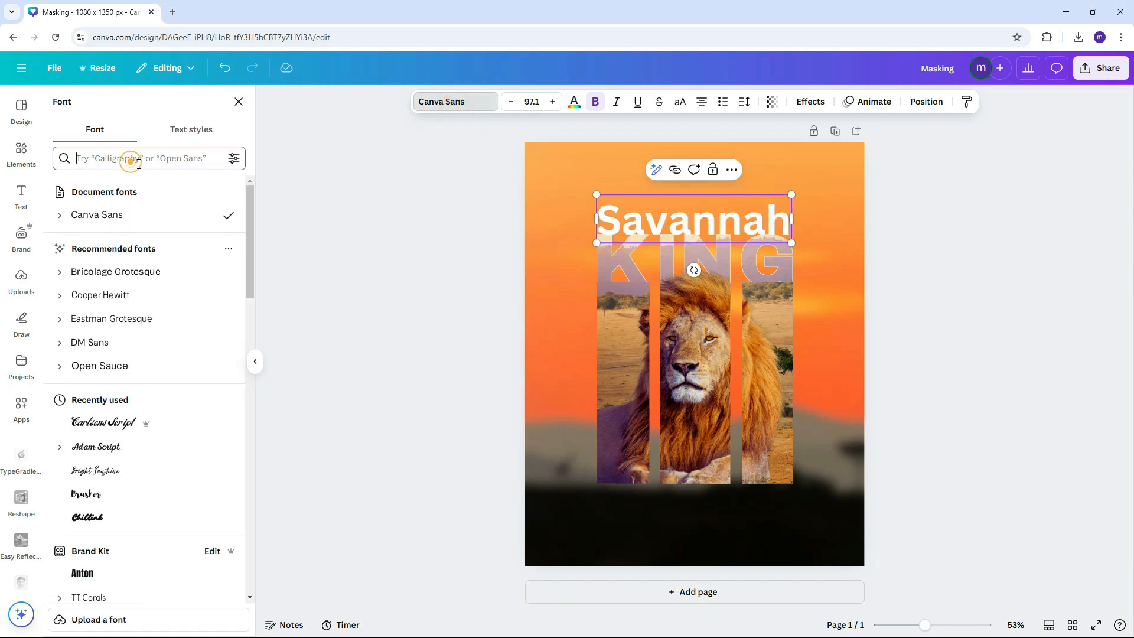
text(feeling)
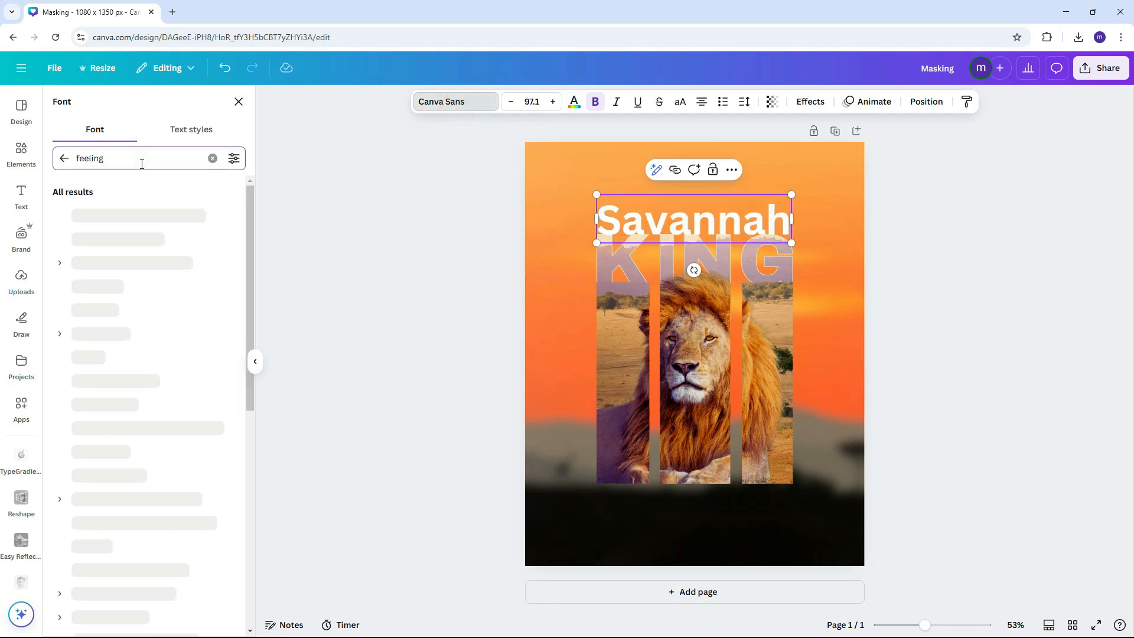
click(112, 215)
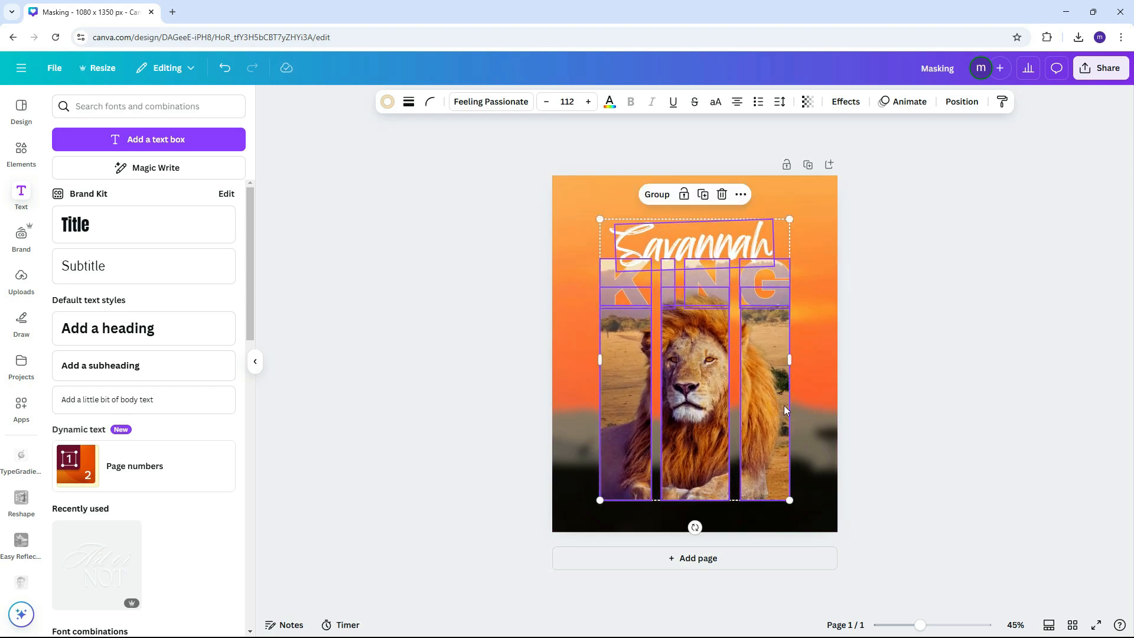
click(961, 101)
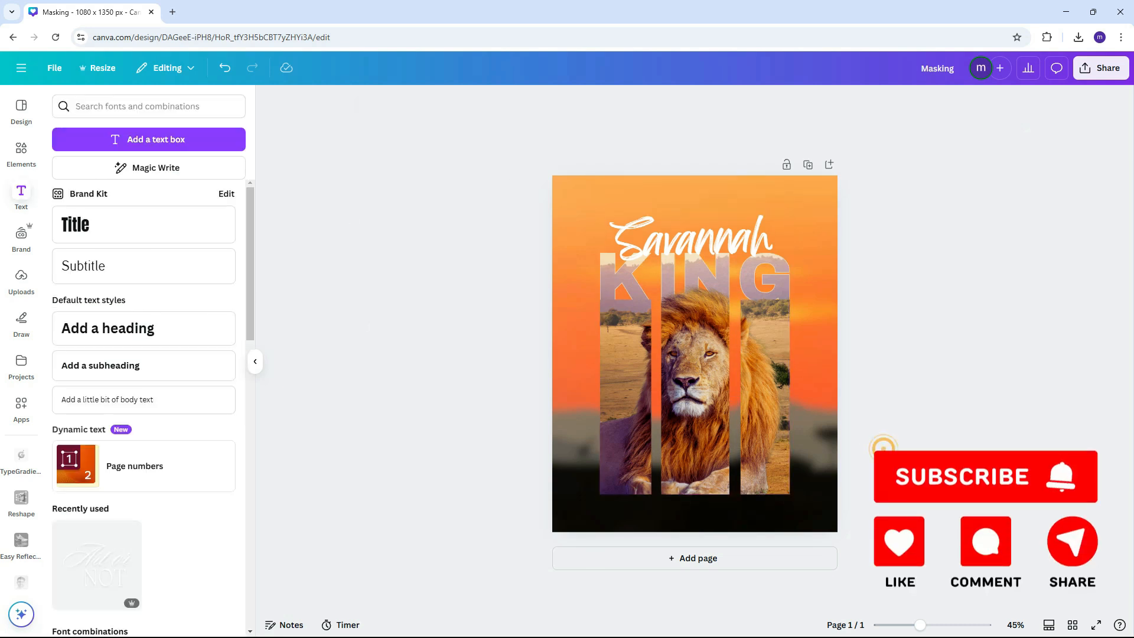
mouse_move(871, 455)
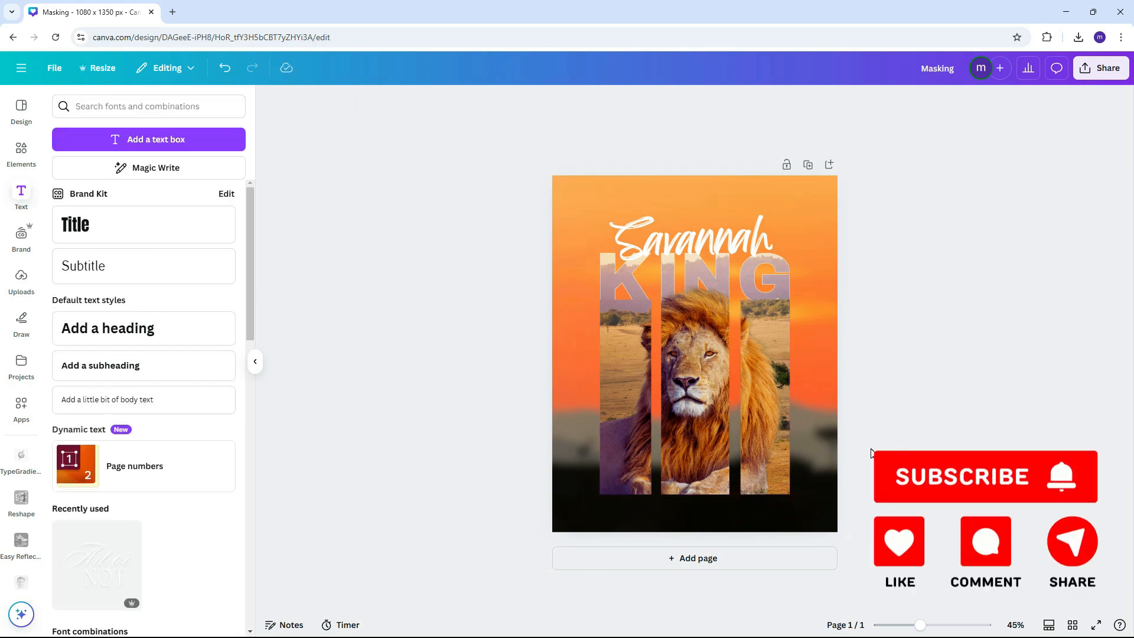